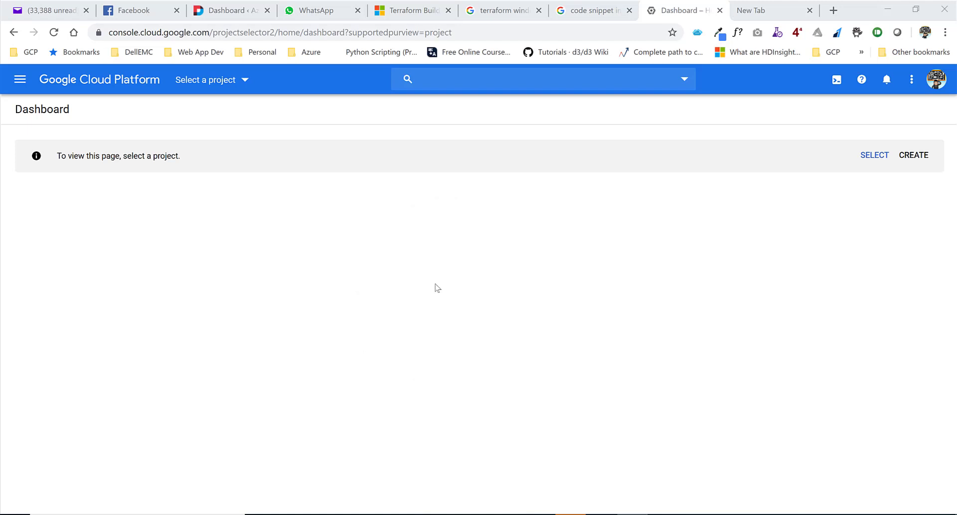
pyautogui.moveTo(326, 271)
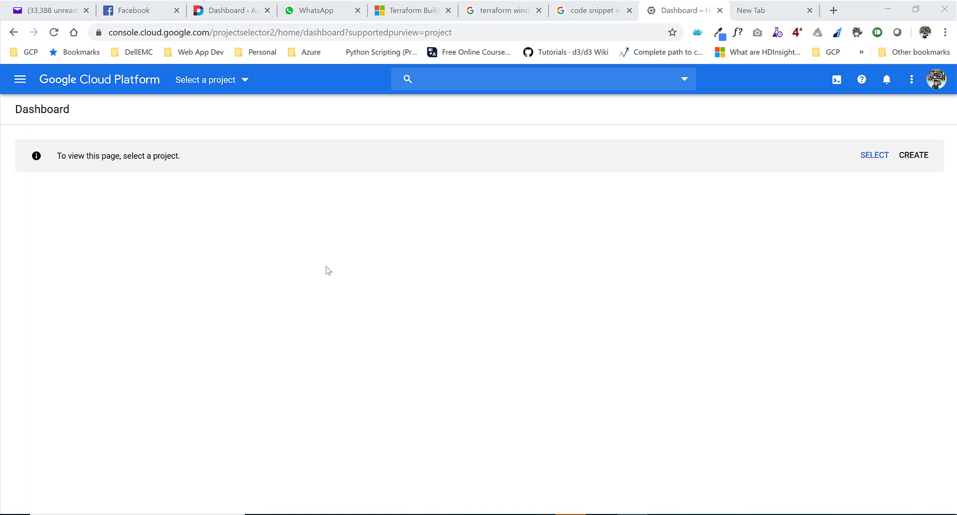
# List every project under No organization in the project picker, then return to the Terraform editor.
pyautogui.click(205, 80)
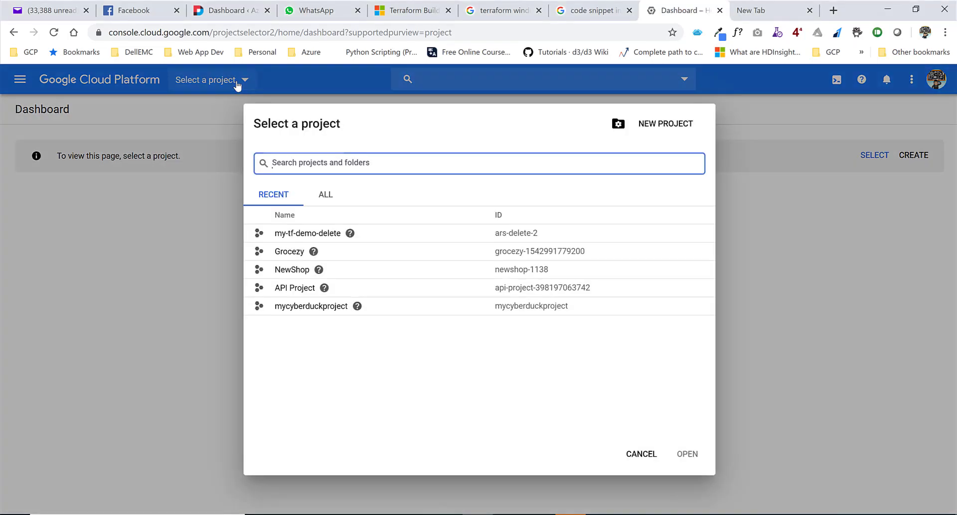
pyautogui.click(308, 234)
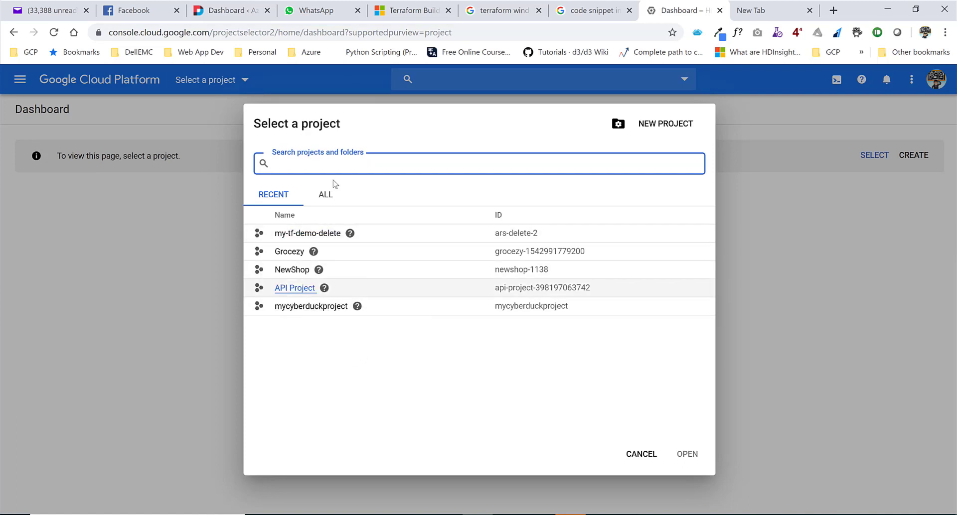
pyautogui.click(326, 195)
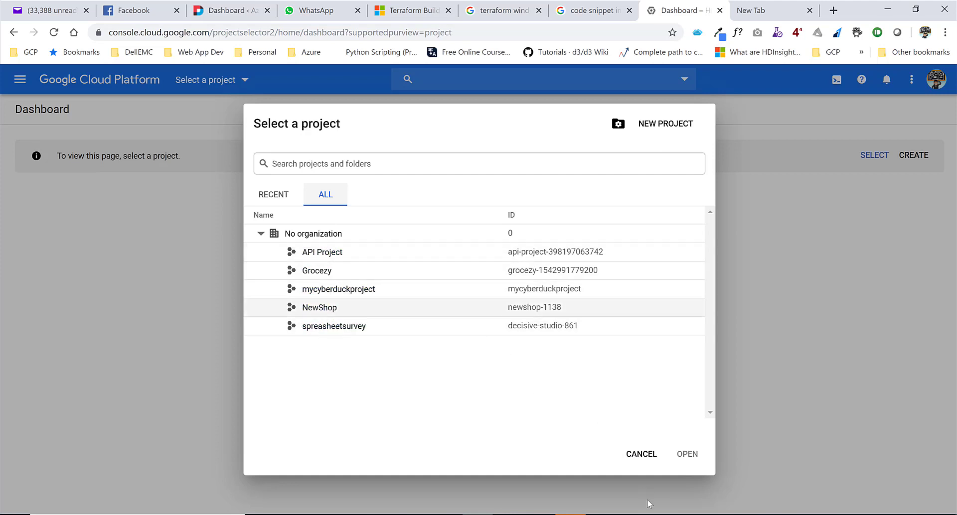
pyautogui.click(641, 455)
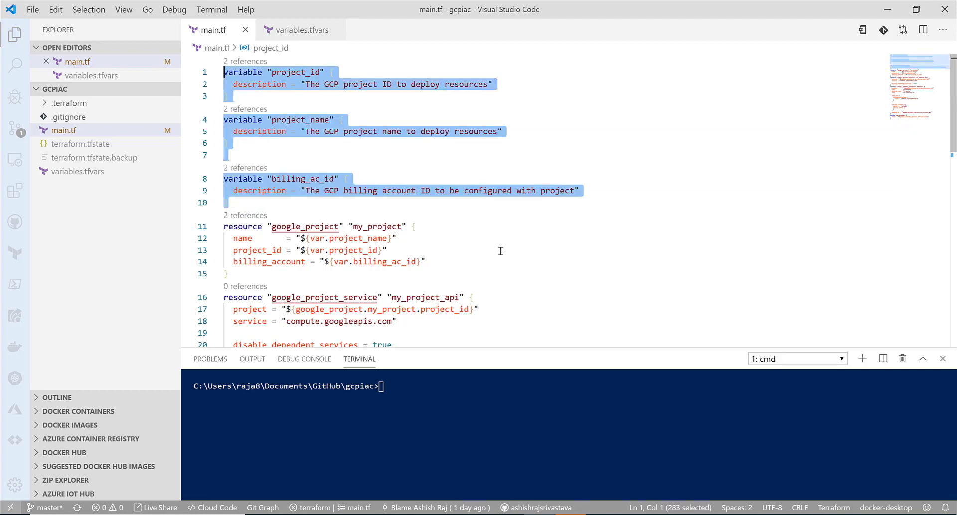
pyautogui.scroll(-3)
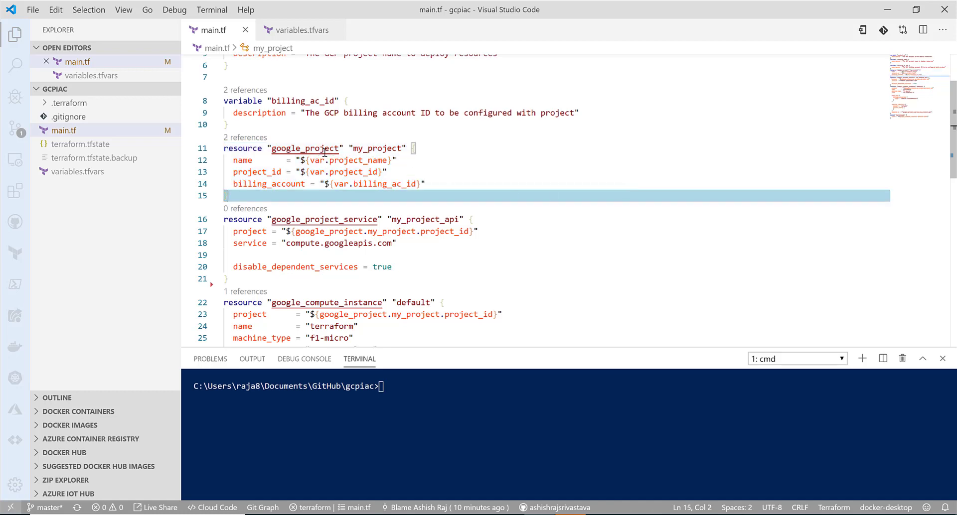
pyautogui.moveTo(306, 148)
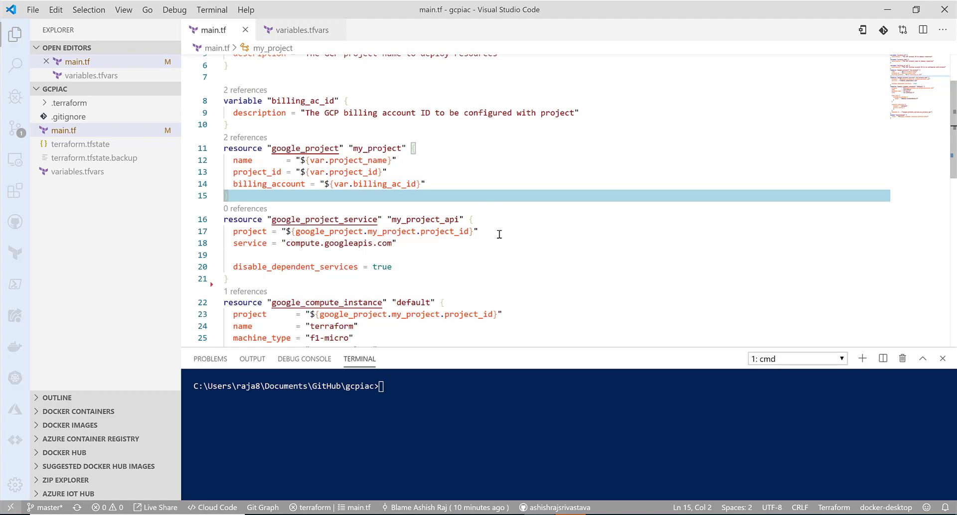
pyautogui.moveTo(243, 163)
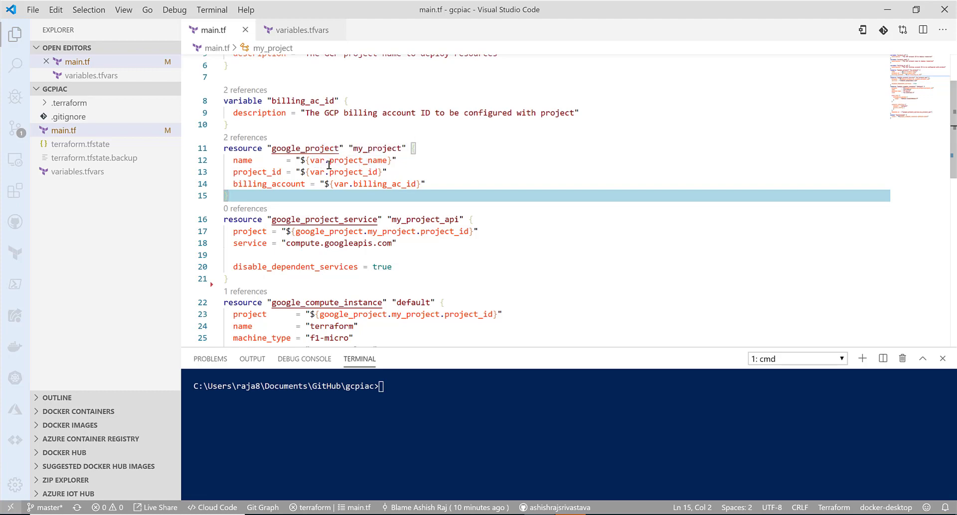
pyautogui.moveTo(366, 183)
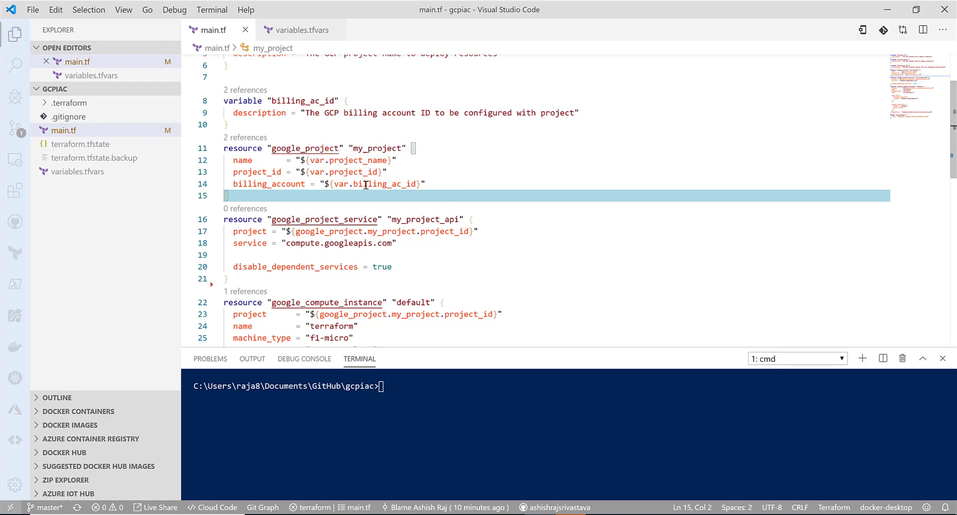
pyautogui.scroll(-3)
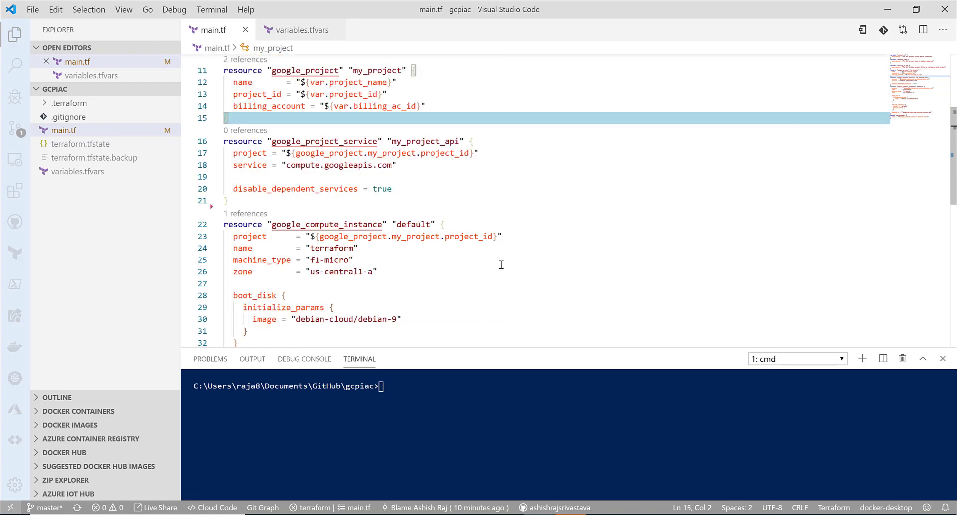
pyautogui.moveTo(320, 141)
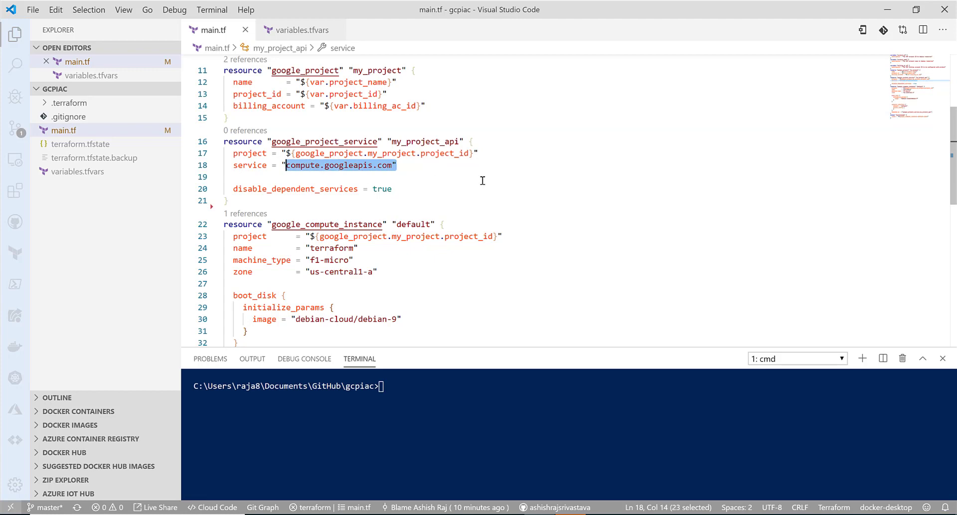
pyautogui.moveTo(455, 181)
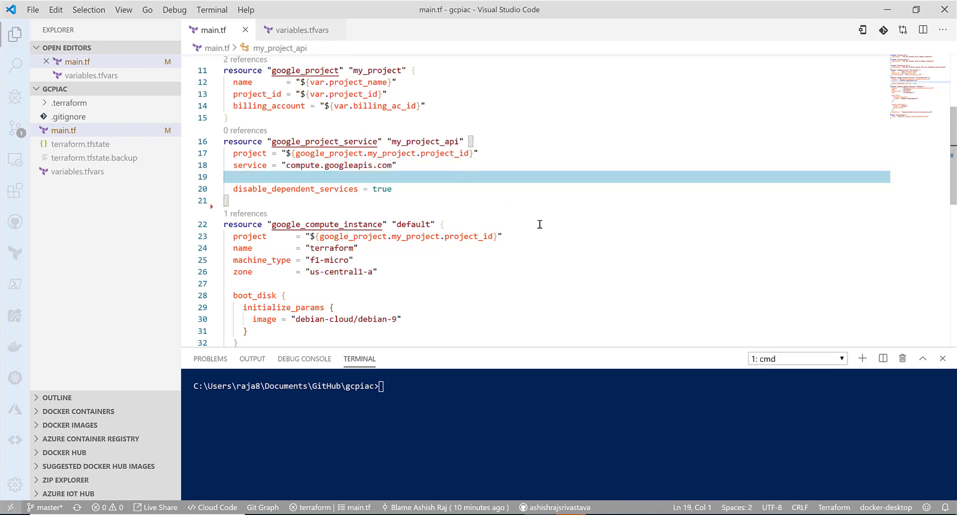
pyautogui.moveTo(550, 210)
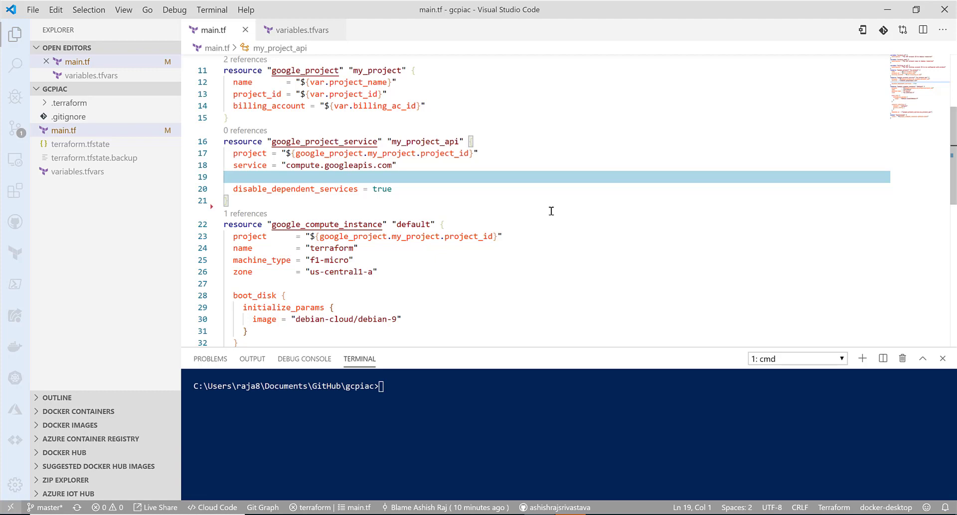
pyautogui.scroll(-3)
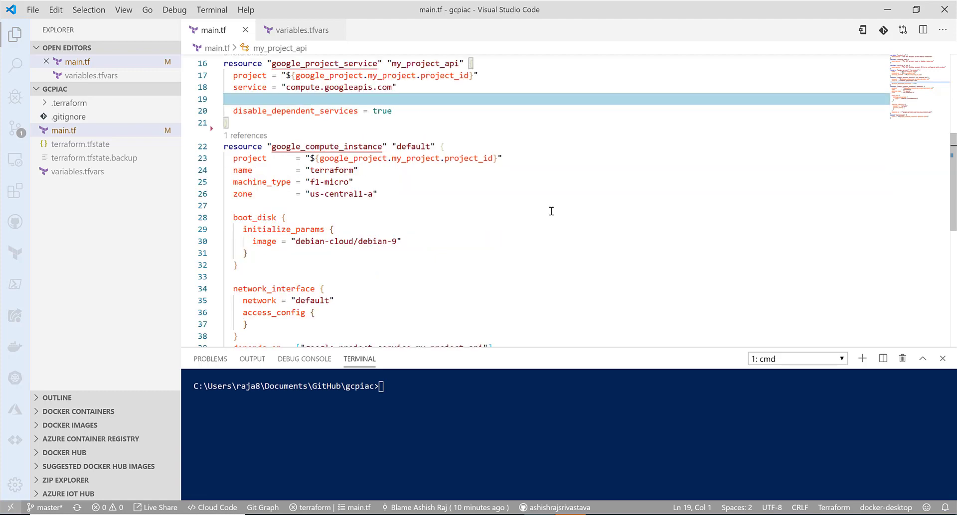
pyautogui.moveTo(471, 254)
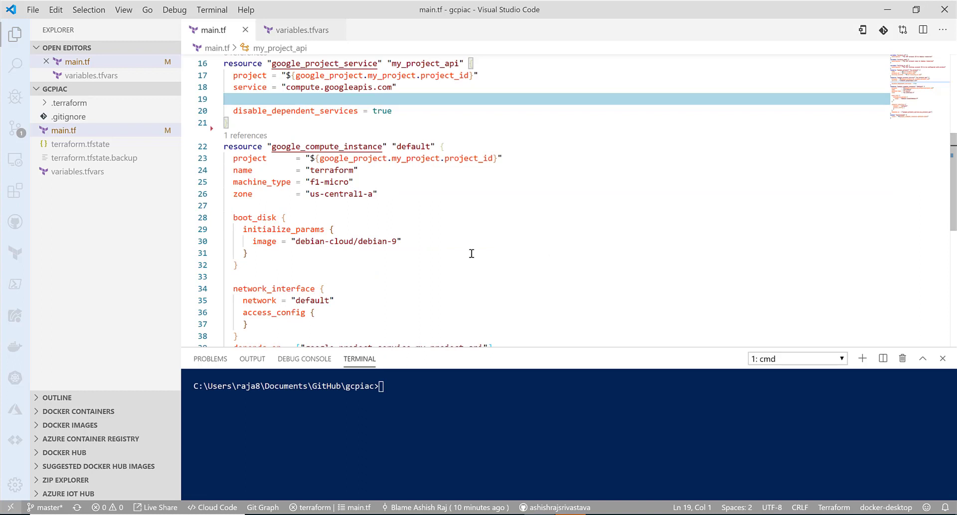
pyautogui.moveTo(339, 203)
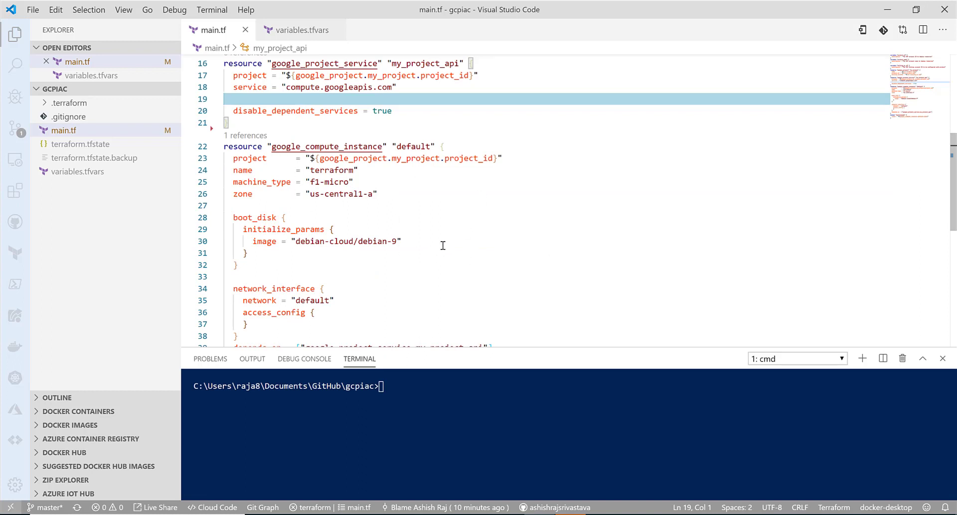
pyautogui.scroll(-3)
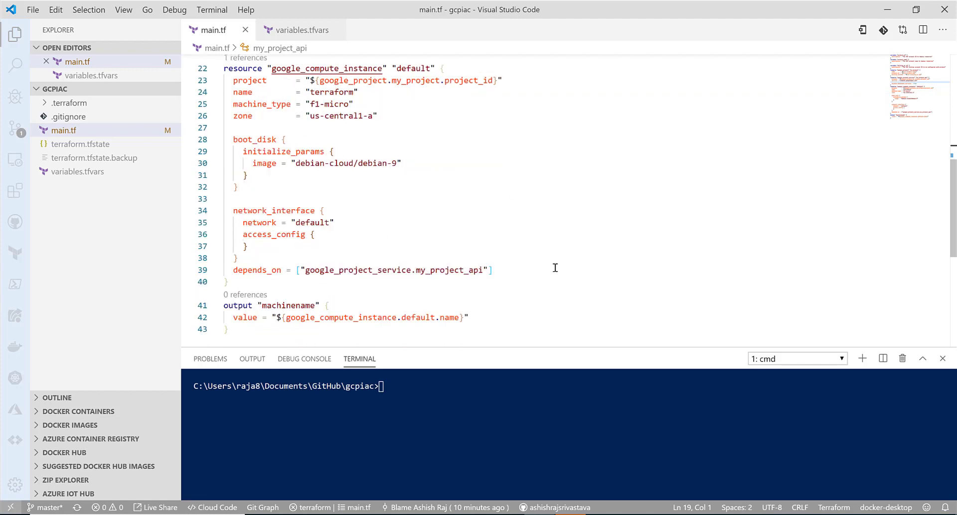
pyautogui.moveTo(539, 287)
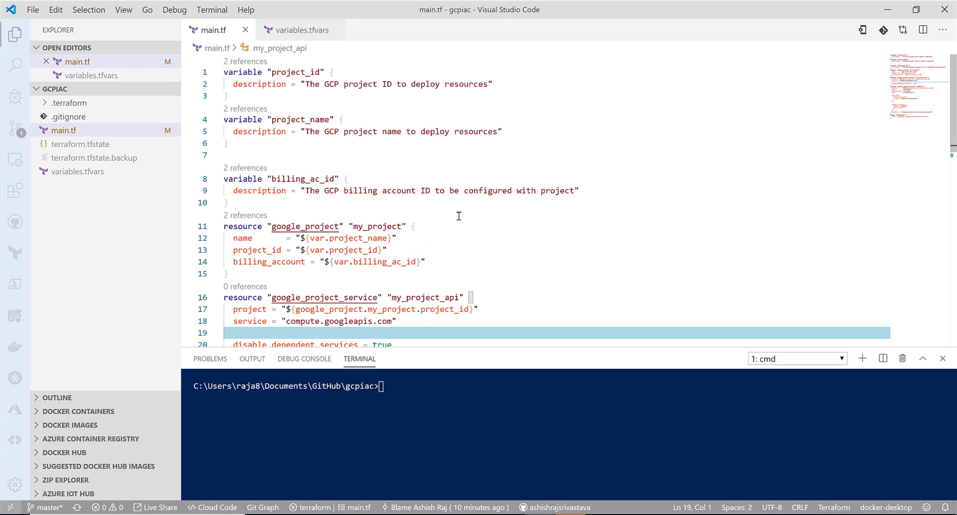
pyautogui.scroll(-3)
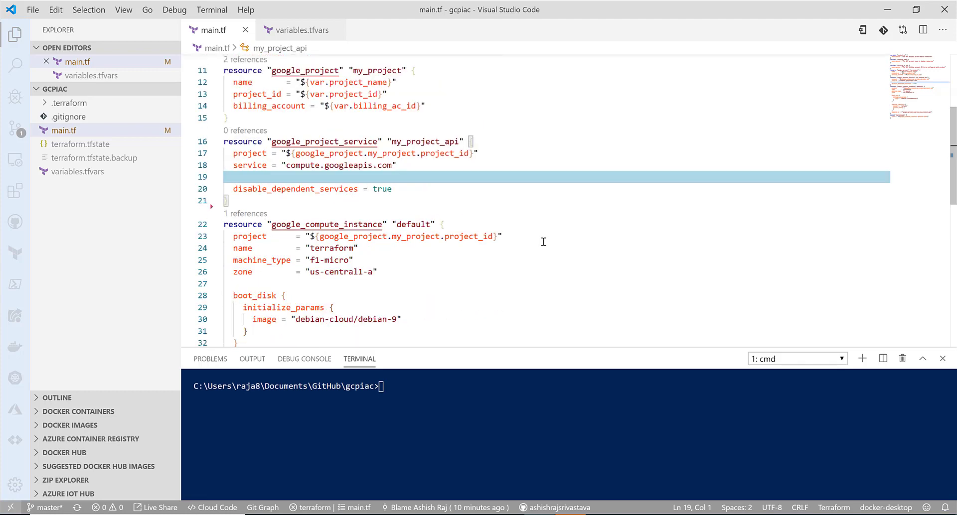
pyautogui.scroll(-3)
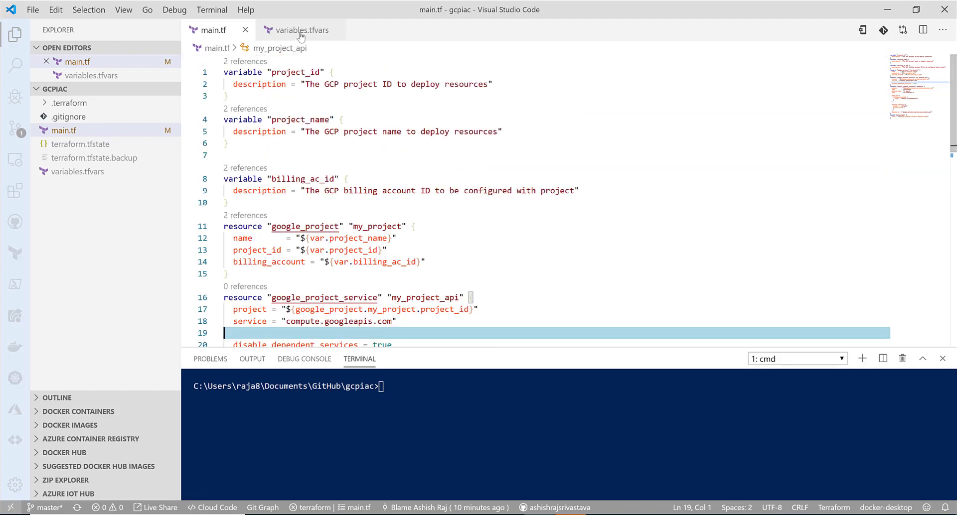
pyautogui.click(302, 30)
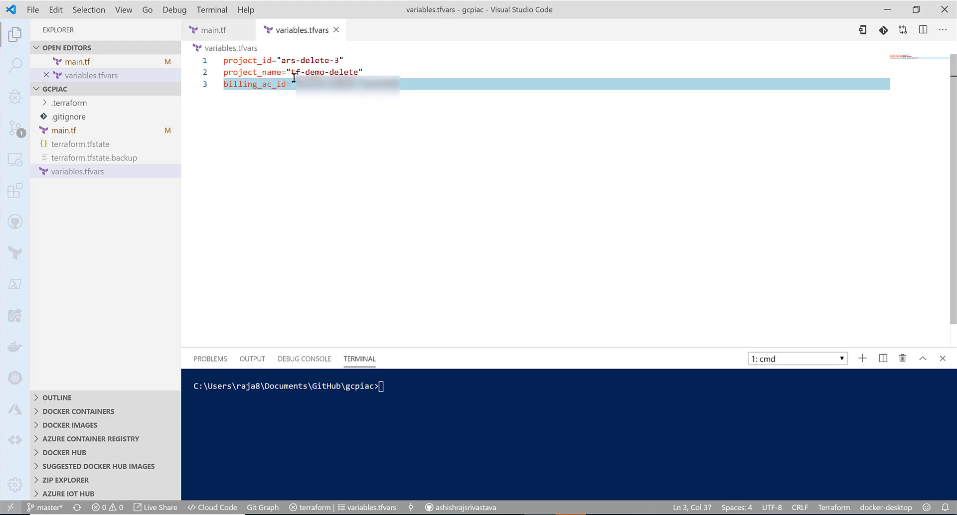
pyautogui.click(214, 30)
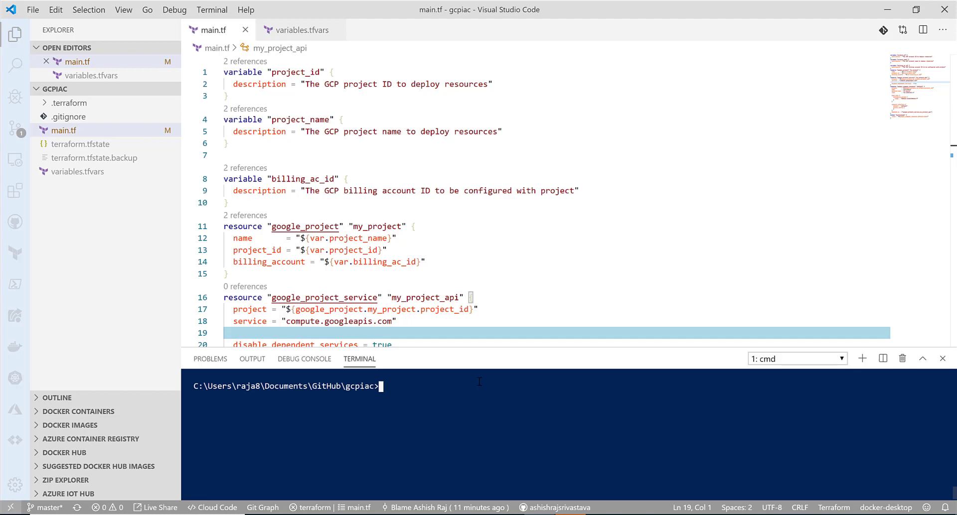
# Run 'gcloud auth list' to confirm a single active credentialed account.
pyautogui.write('gcloud')
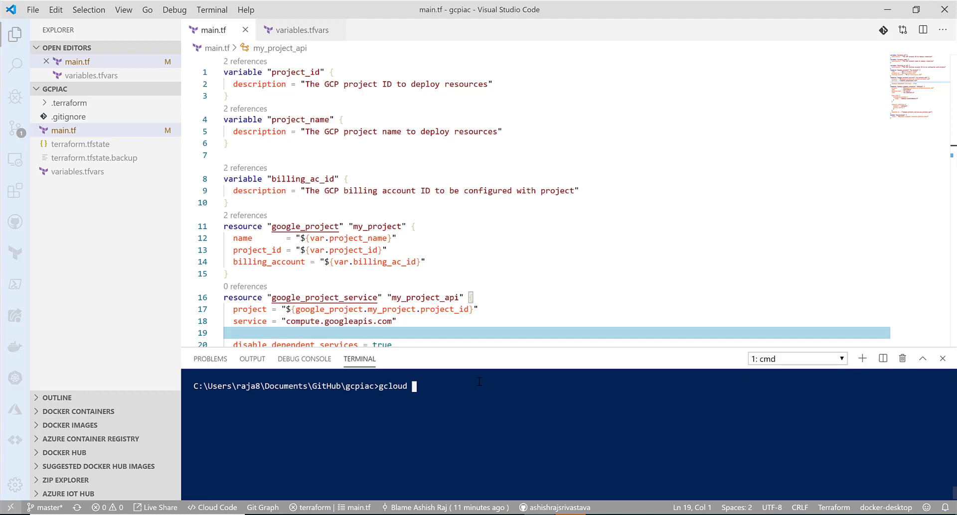
pyautogui.write('au')
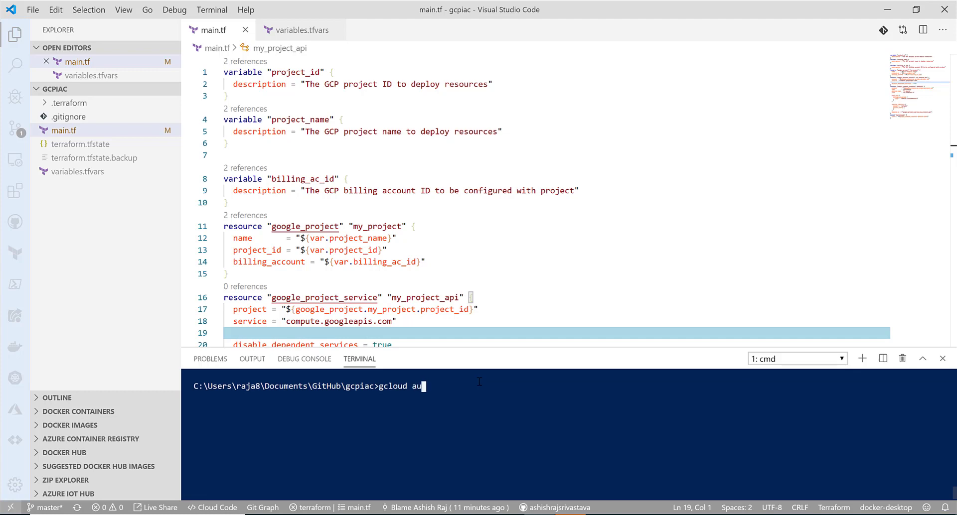
pyautogui.write('th list')
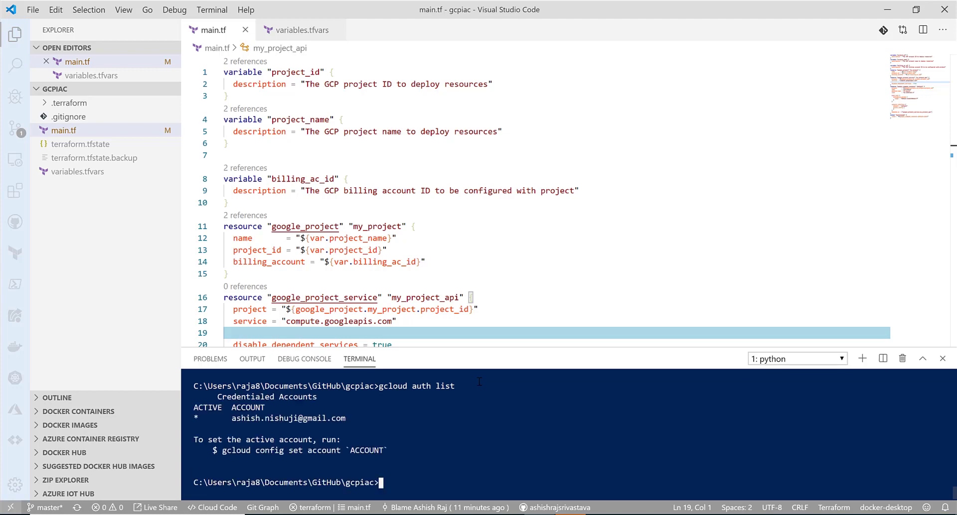
pyautogui.click(798, 359)
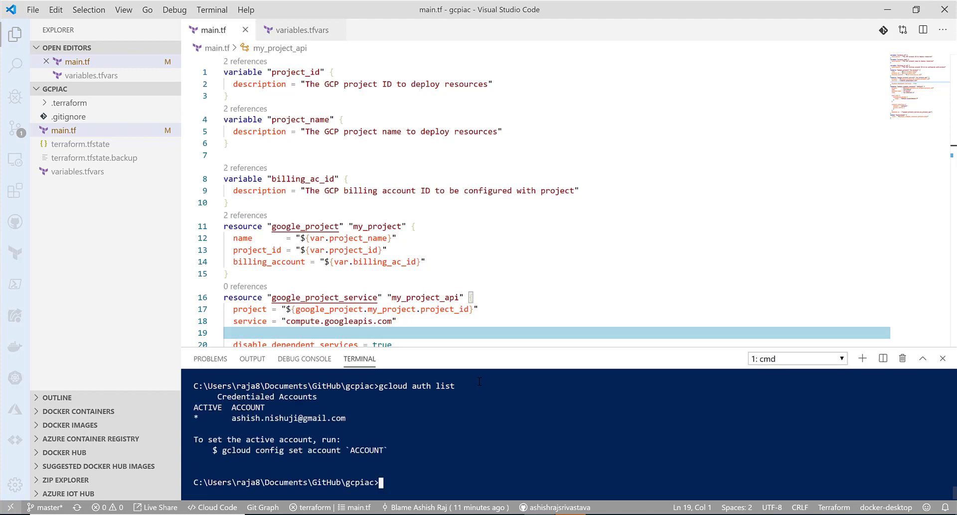
# Run 'terraform plan -var-file=variables.tfvars' showing 3 to add, 0 to change, 0 to destroy.
pyautogui.write('t')
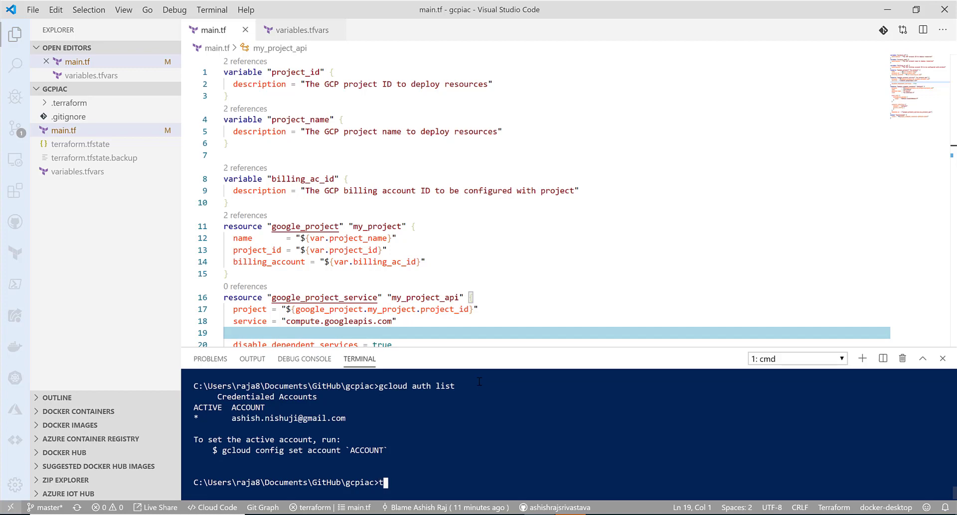
pyautogui.write('erraform plan')
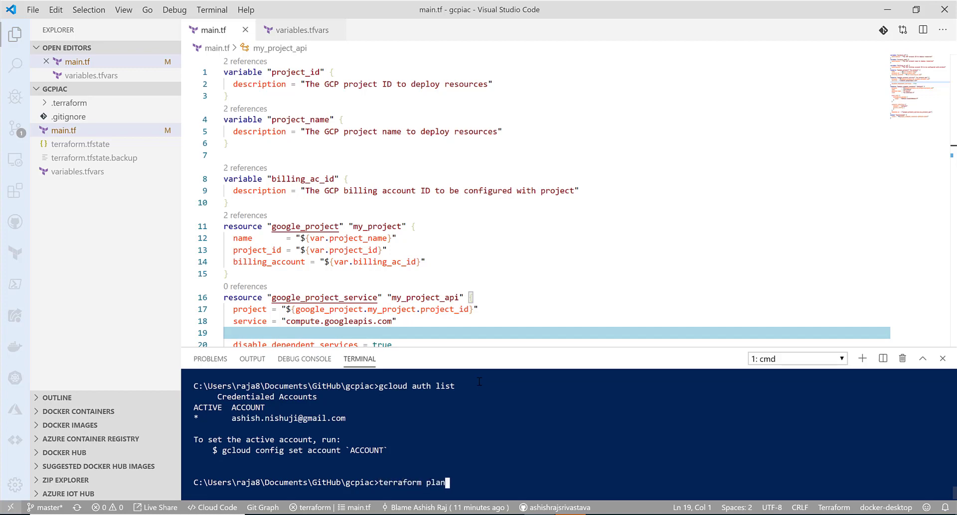
pyautogui.write('-var')
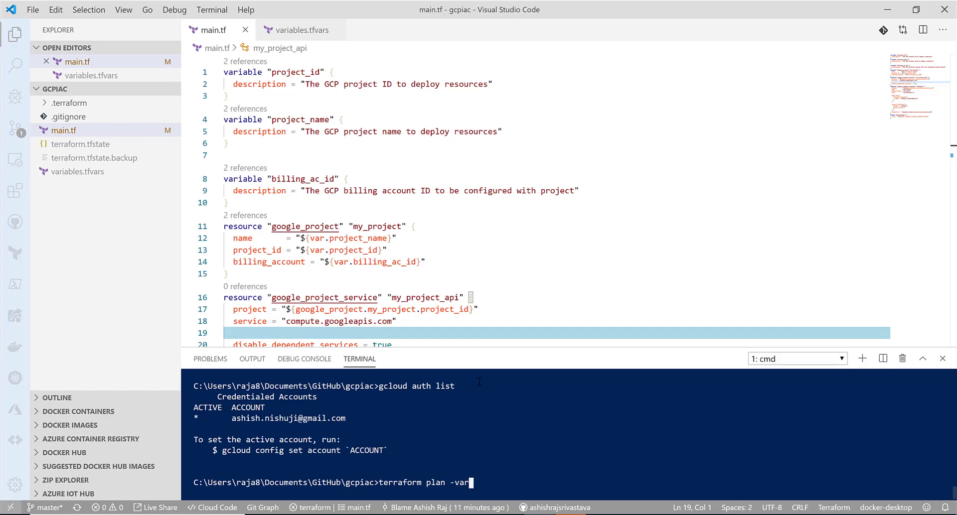
pyautogui.write('file')
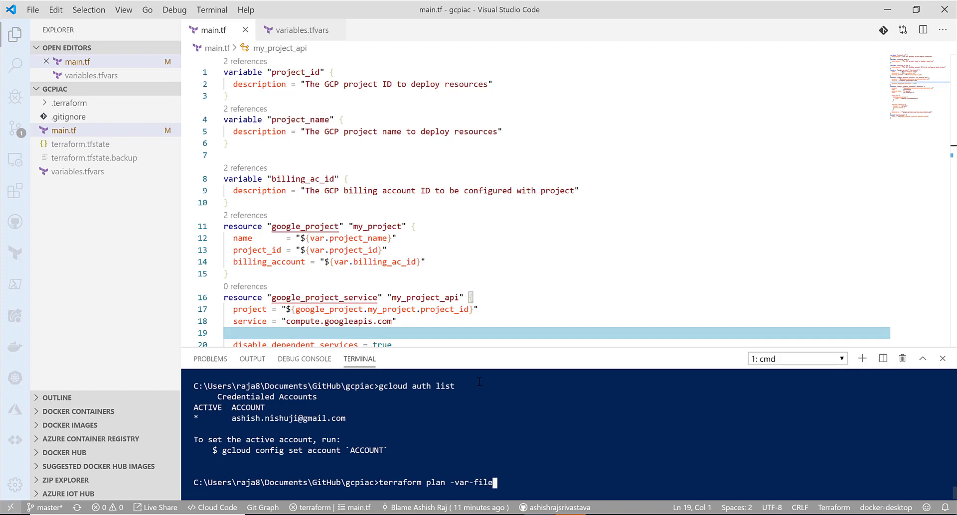
pyautogui.write('va')
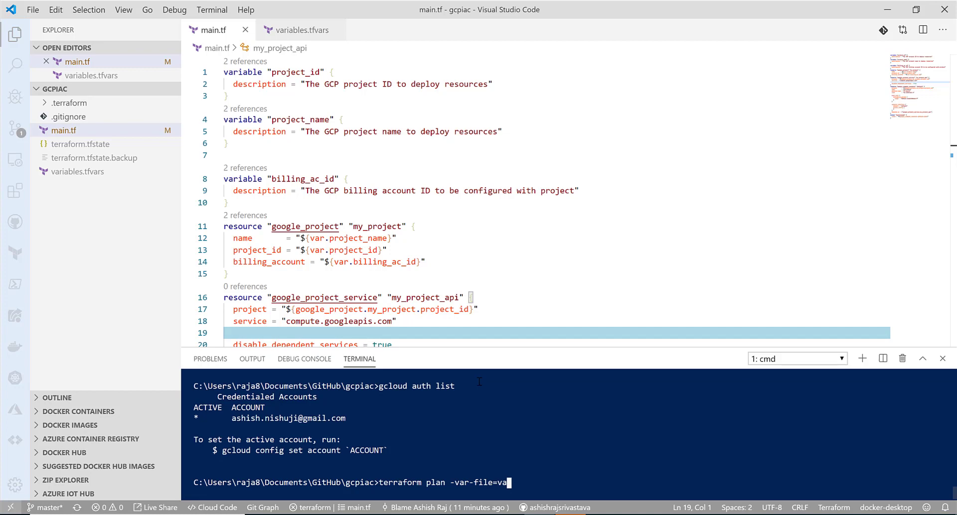
pyautogui.write('riables.tfvars')
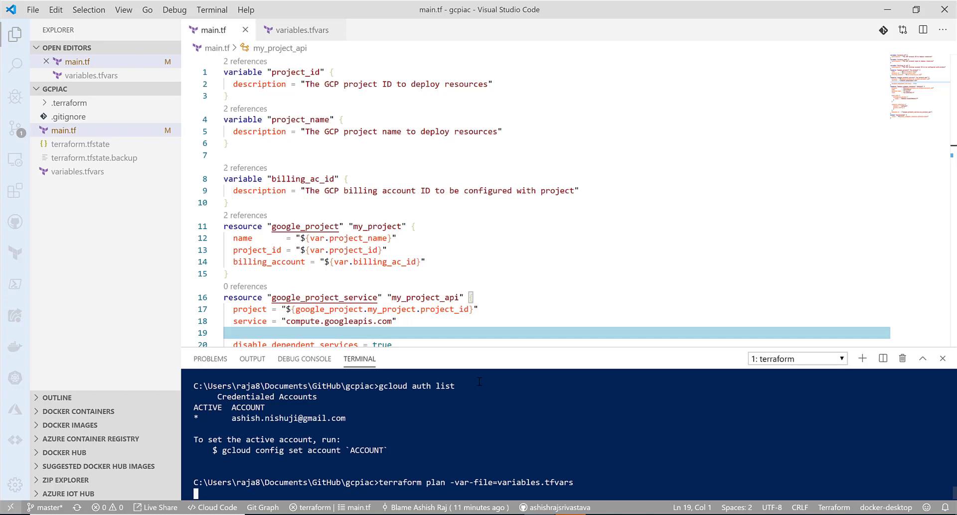
pyautogui.moveTo(500, 353)
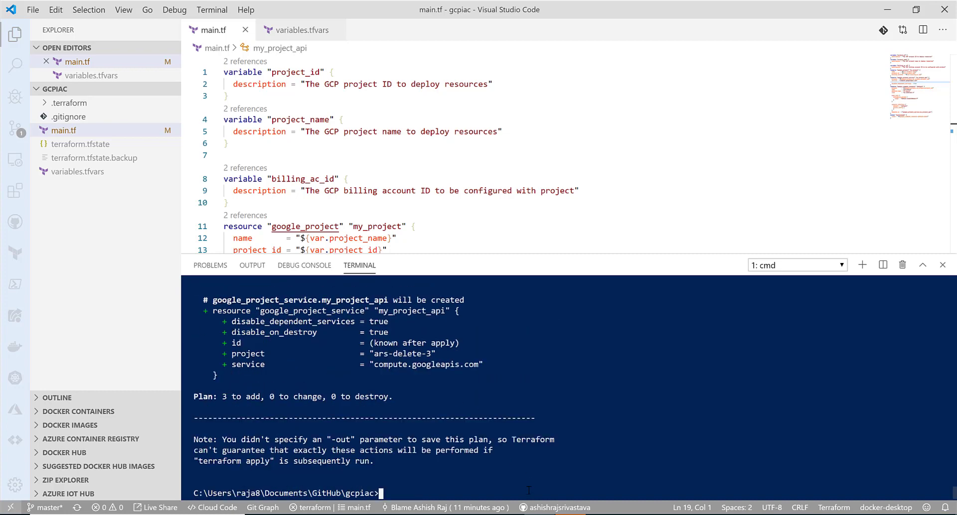
pyautogui.write('terraform plan -var-file=variables.tfvars')
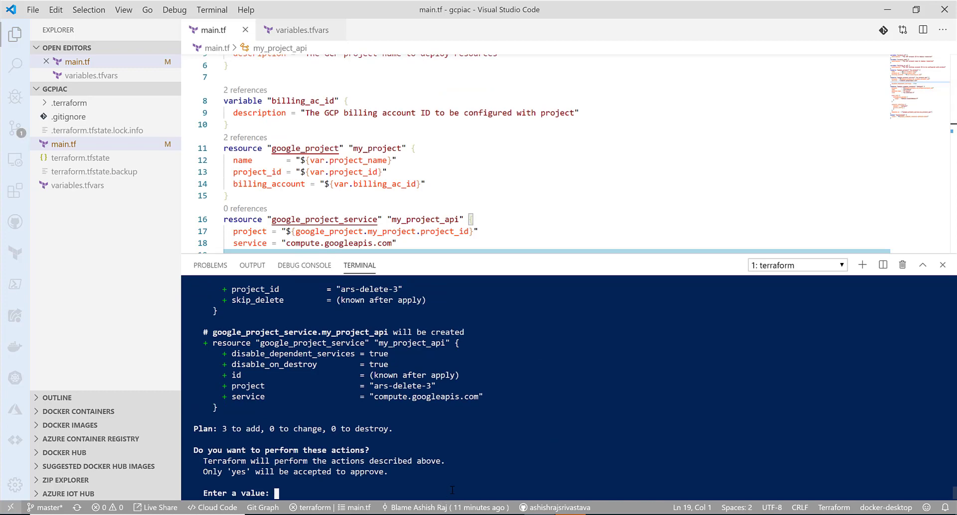
# Approve the terraform apply with 'yes' so google_project.my_project starts creating.
pyautogui.write('yes')
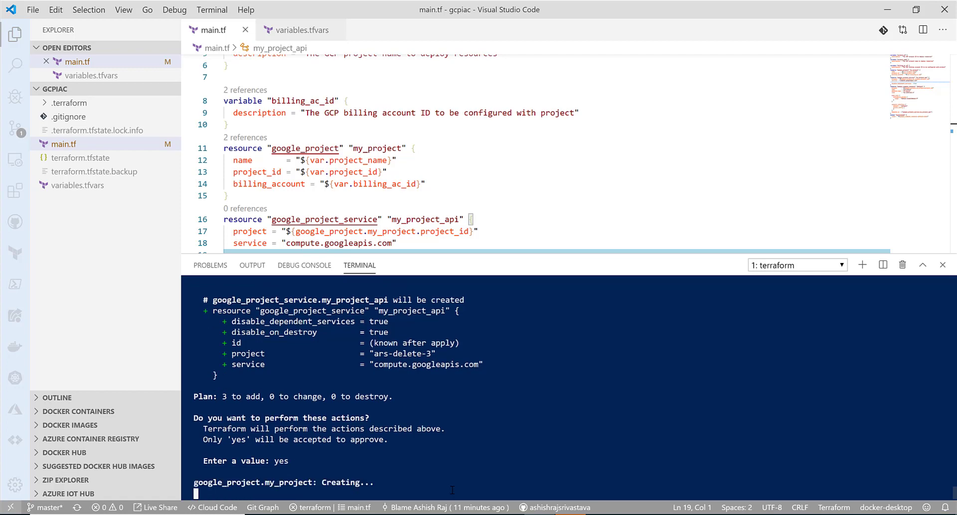
pyautogui.moveTo(544, 154)
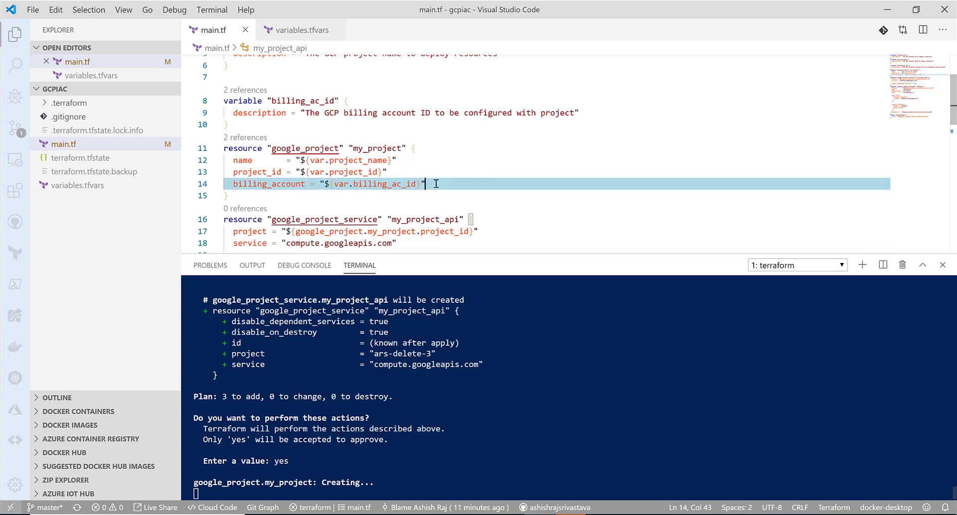
# Scroll through main.tf while Terraform creates project ars-delete-3 and enables the compute API.
pyautogui.scroll(-3)
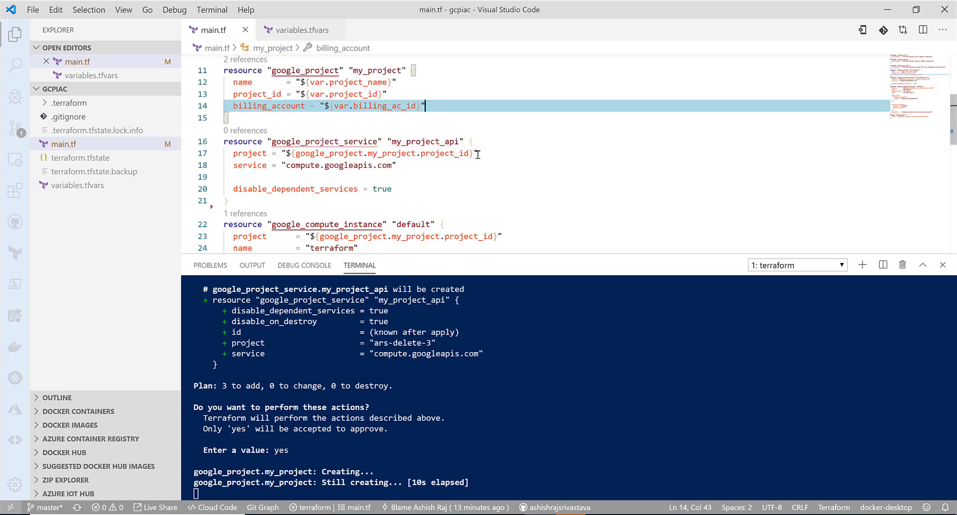
pyautogui.moveTo(311, 153); pyautogui.dragTo(470, 153)
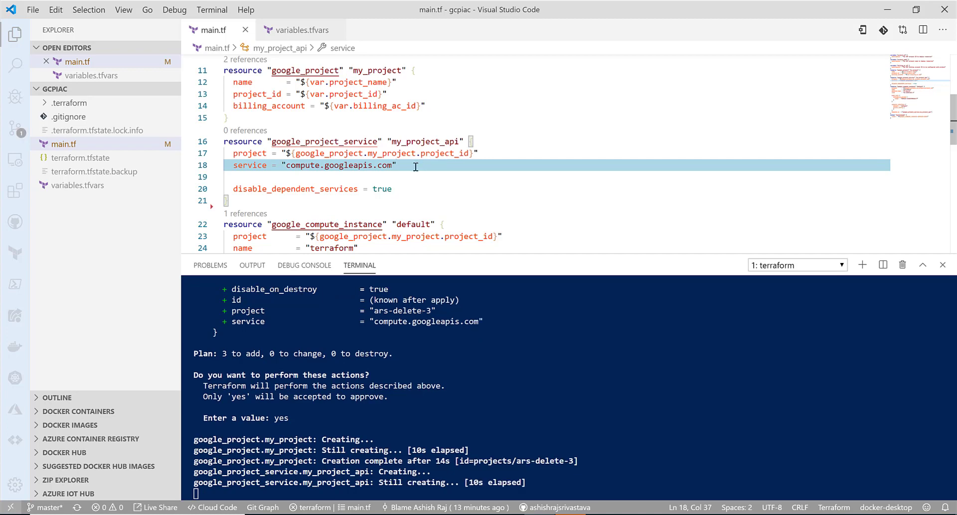
pyautogui.moveTo(415, 181)
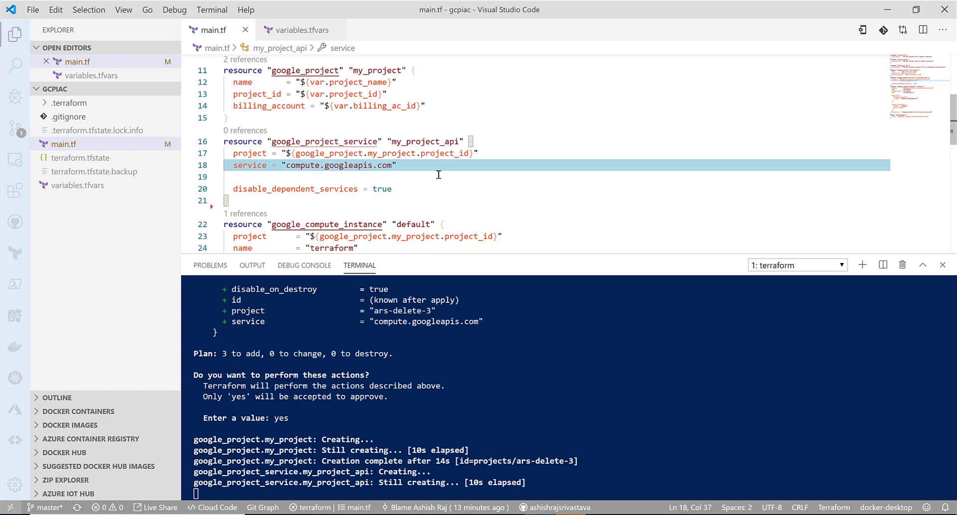
pyautogui.scroll(-3)
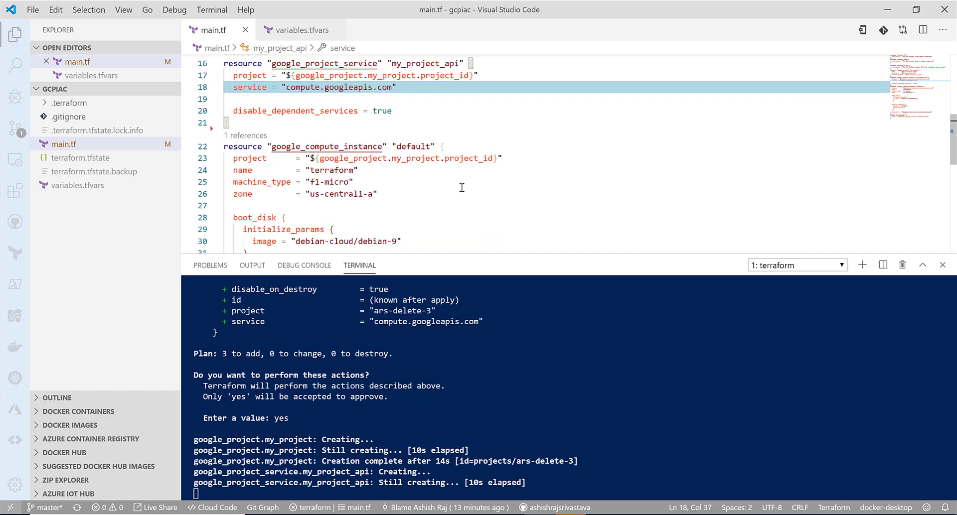
pyautogui.scroll(-3)
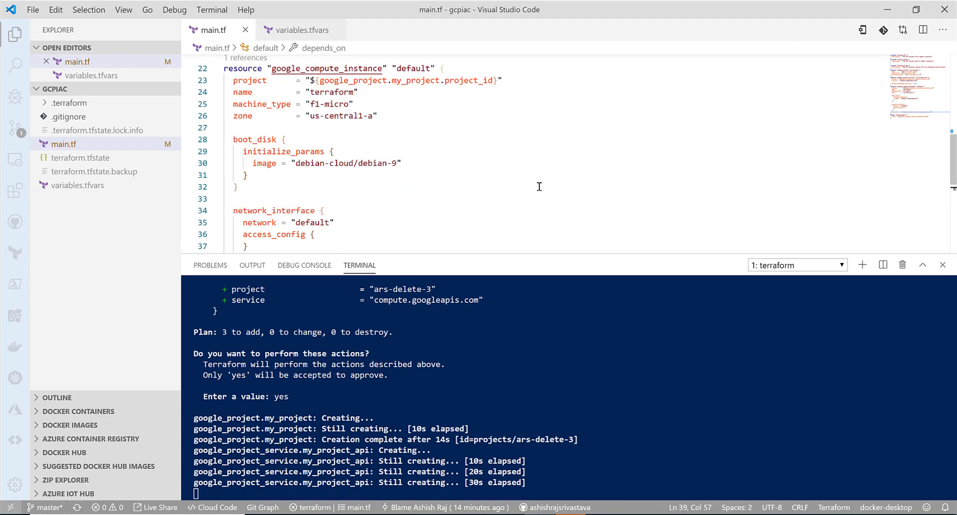
pyautogui.scroll(-3)
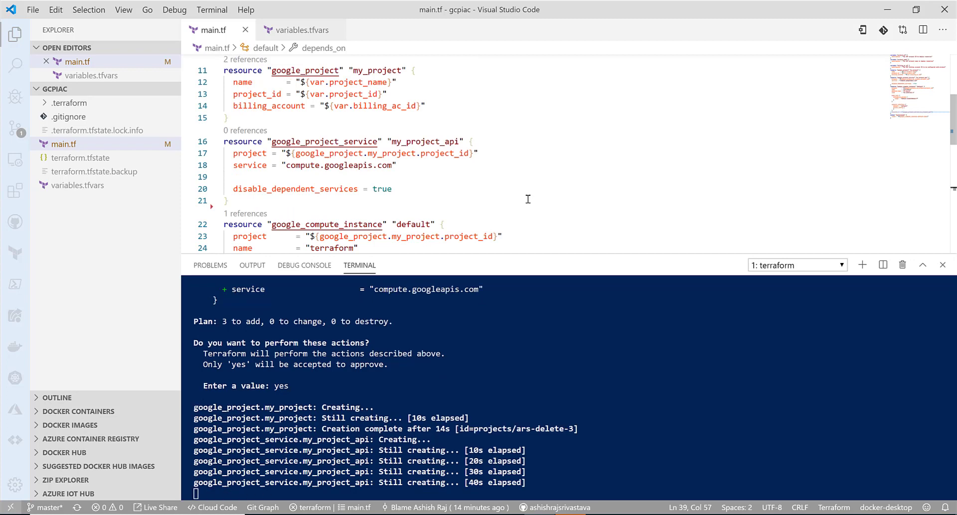
pyautogui.scroll(-3)
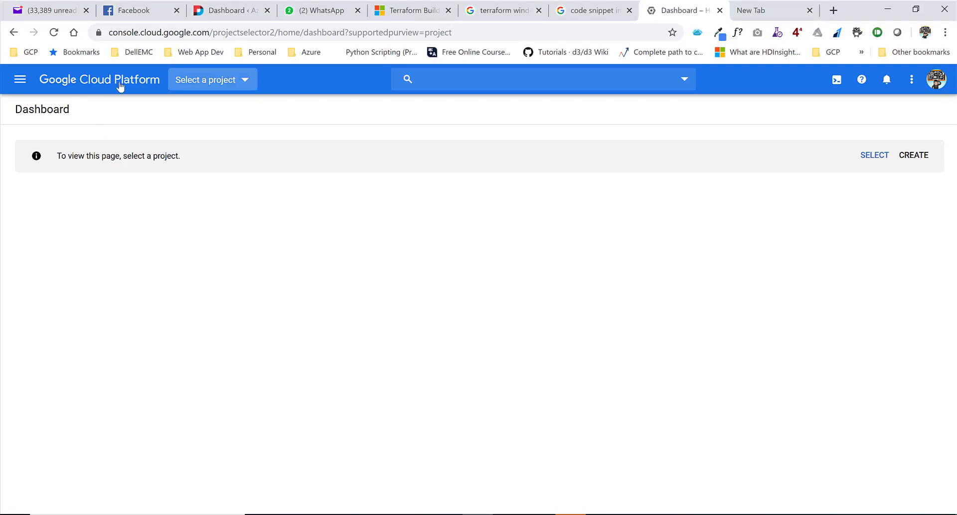
# Select tf-demo-delete (ars-delete-3) from all projects and view its empty dashboard.
pyautogui.click(212, 80)
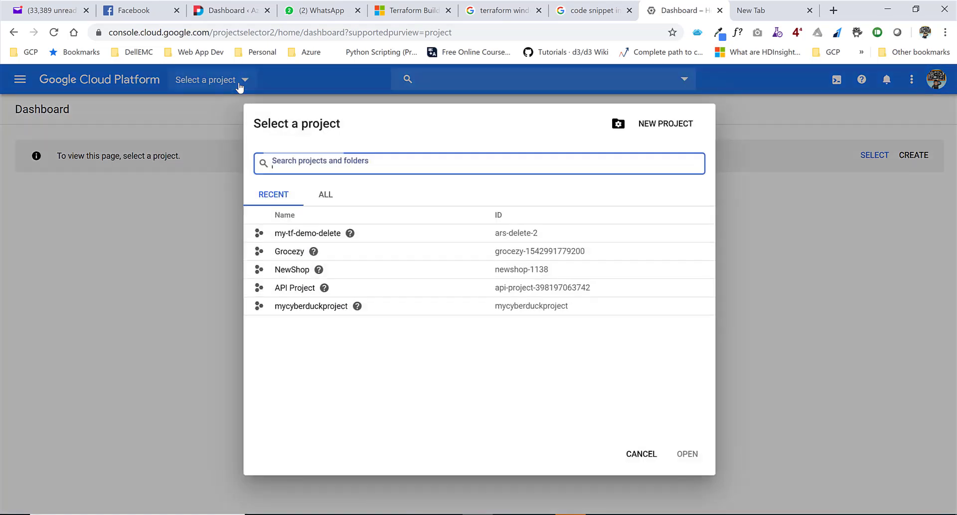
pyautogui.click(325, 194)
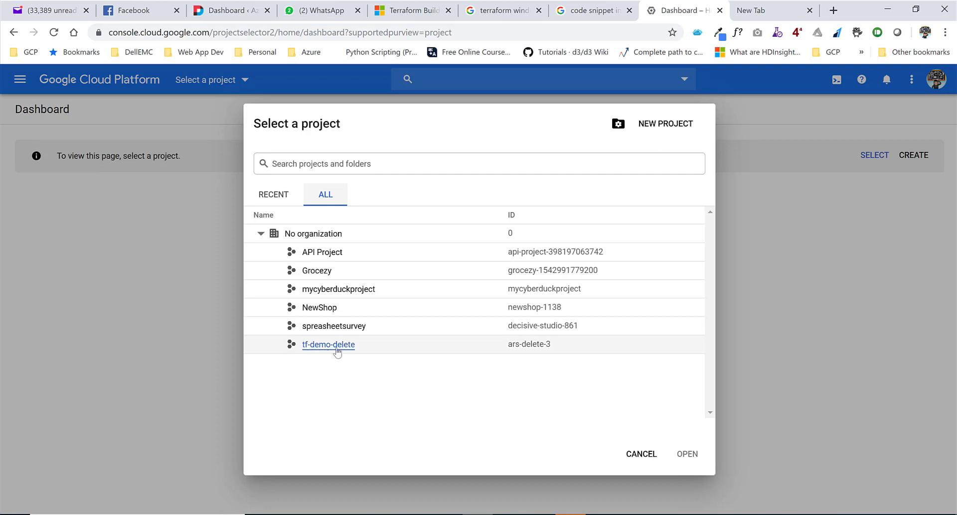
pyautogui.moveTo(514, 351)
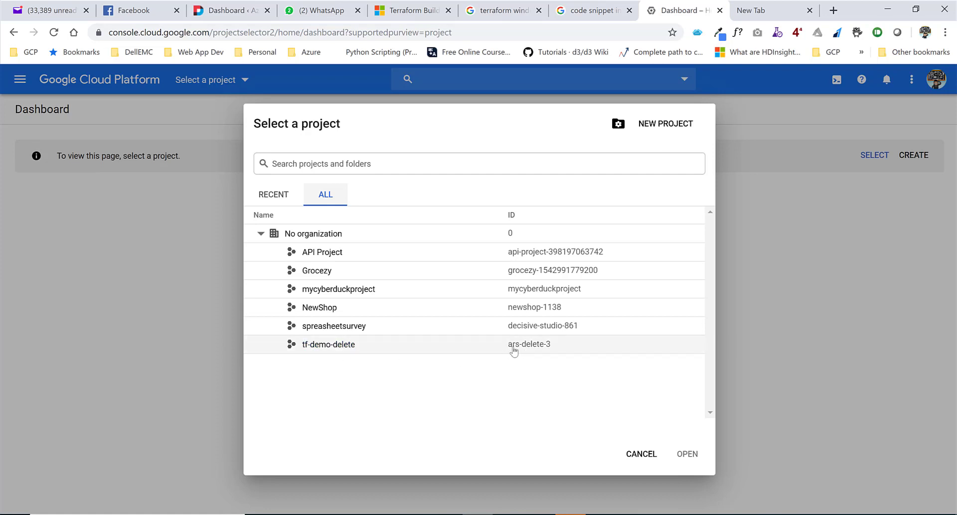
pyautogui.moveTo(328, 344)
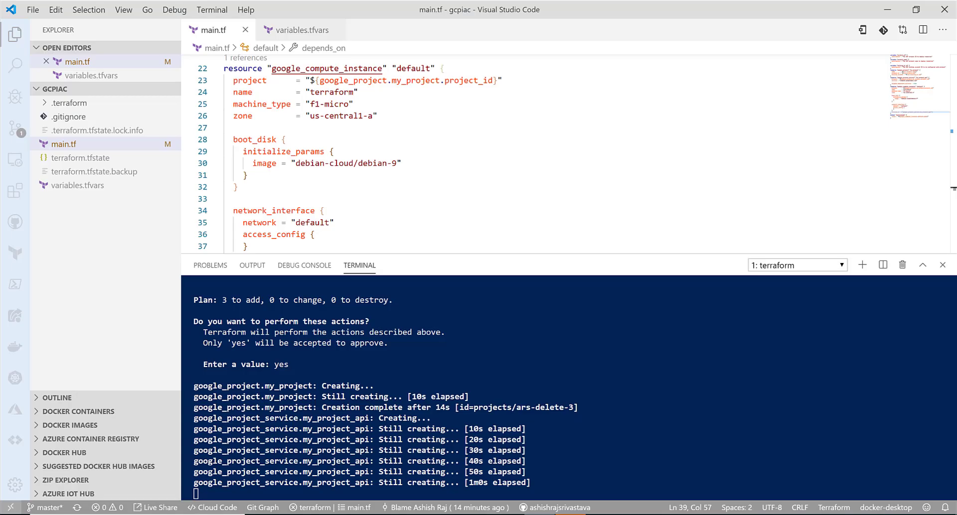
pyautogui.click(301, 29)
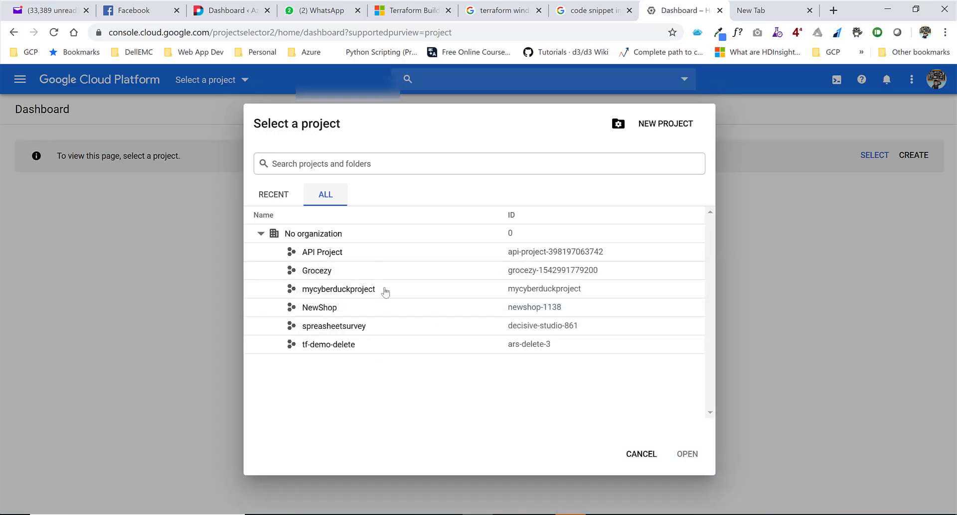
pyautogui.click(328, 344)
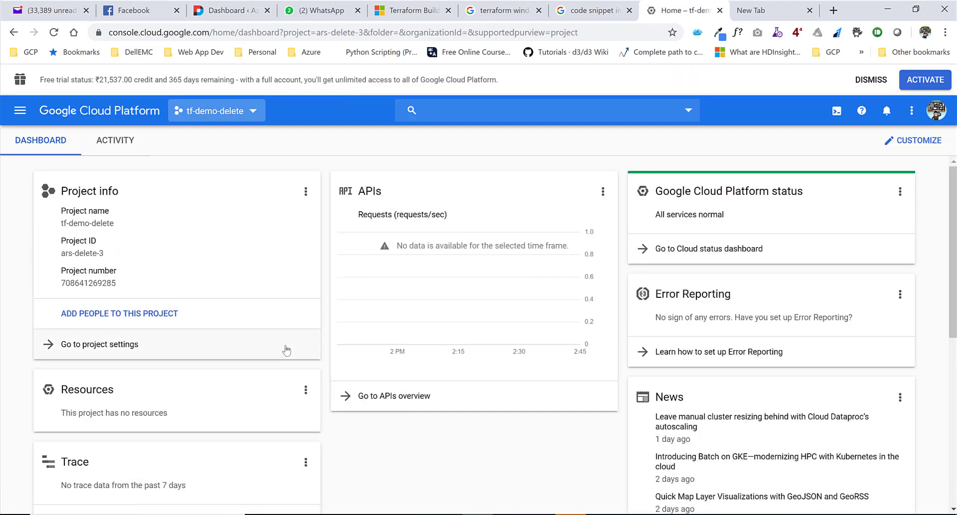
pyautogui.scroll(-3)
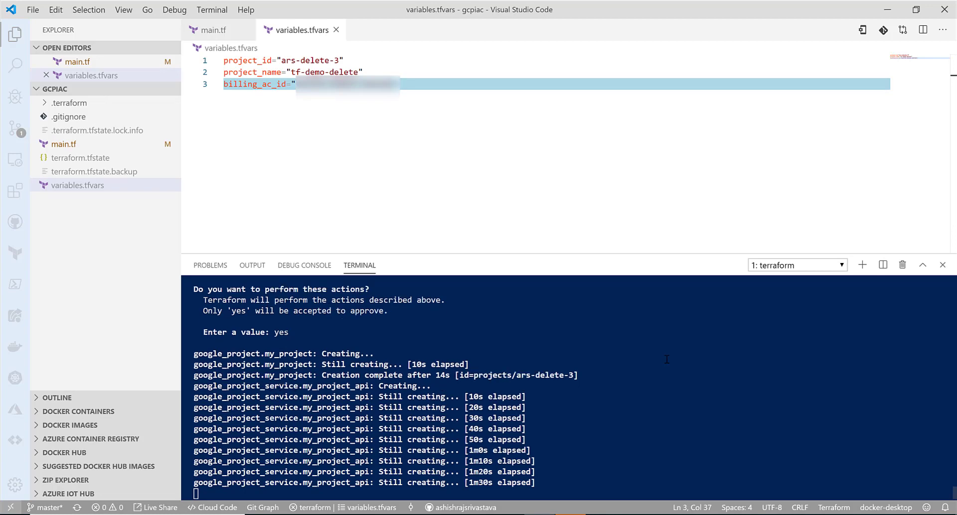
# Review variables.tfvars billing account, then highlight the f1-micro machine_type in main.tf.
pyautogui.write('01E799-5DAD2C-DDFFD0"')
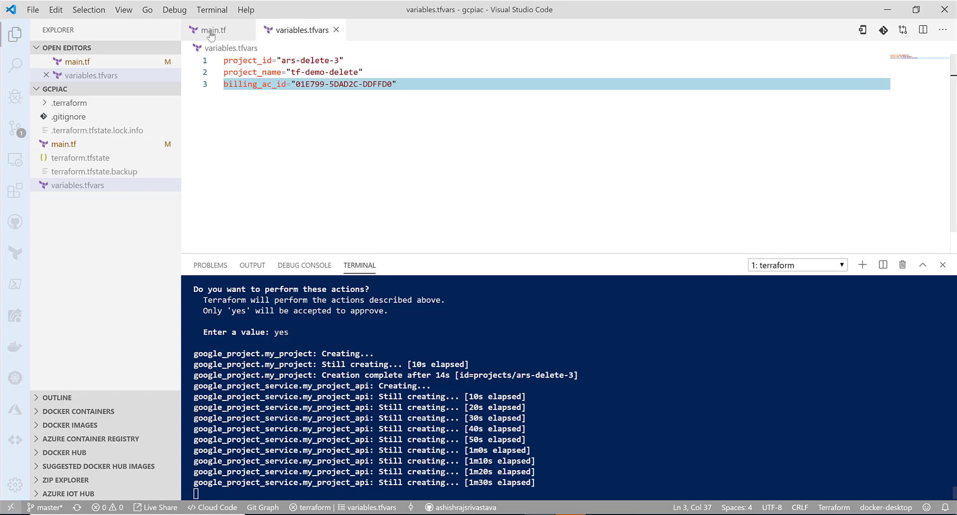
pyautogui.click(211, 29)
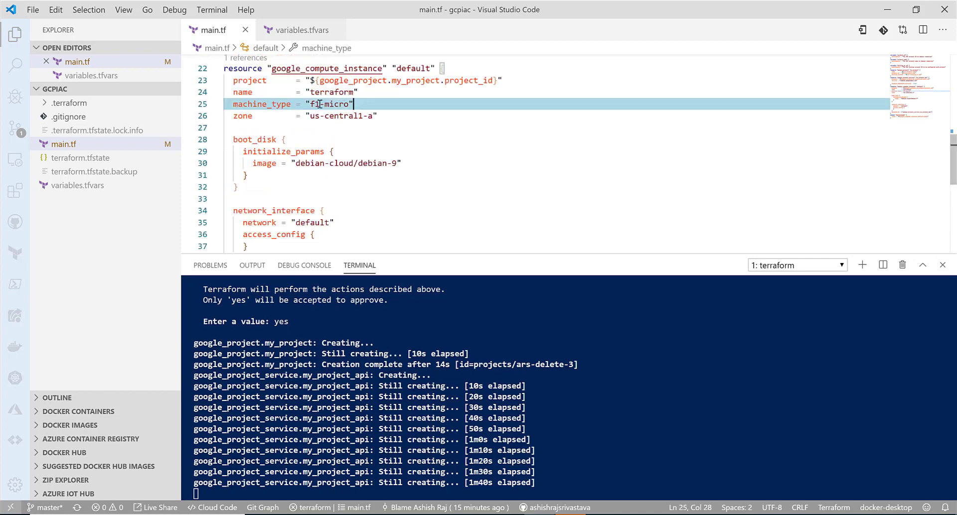
pyautogui.doubleClick(330, 104)
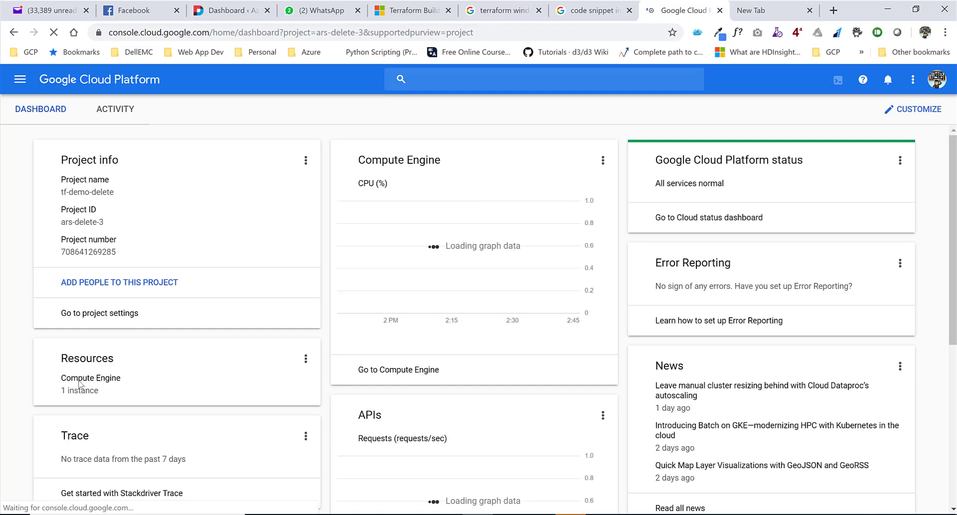
# View the running terraform VM in us-central1-a under VM instances and start an SSH session to it.
pyautogui.click(79, 391)
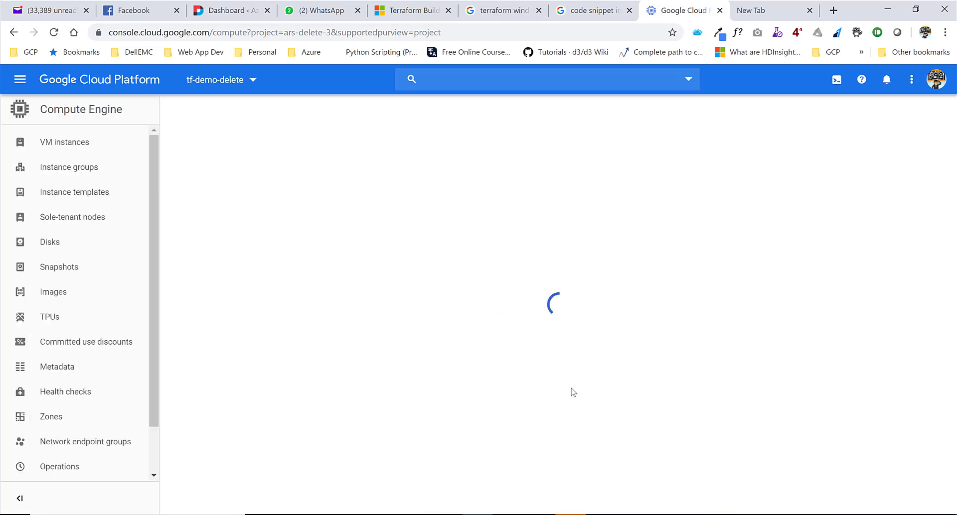
pyautogui.click(64, 142)
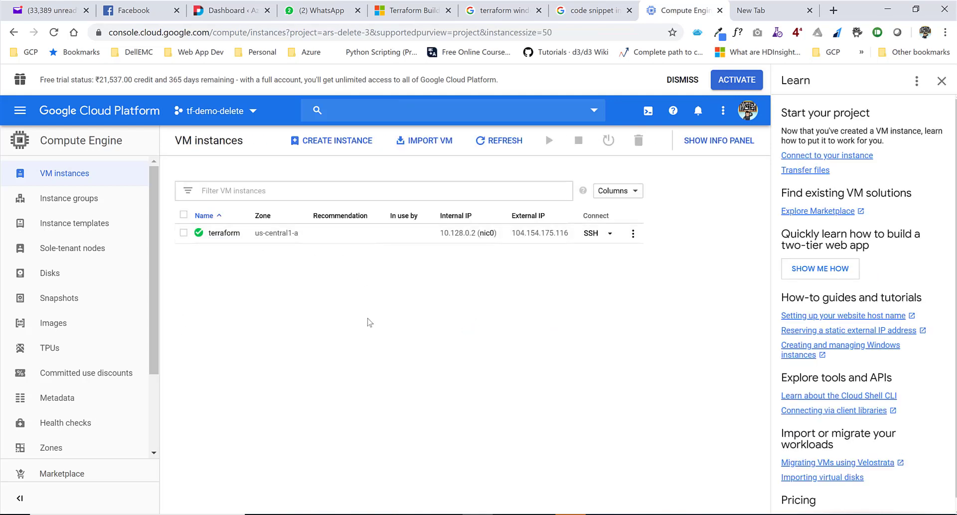
pyautogui.moveTo(585, 243)
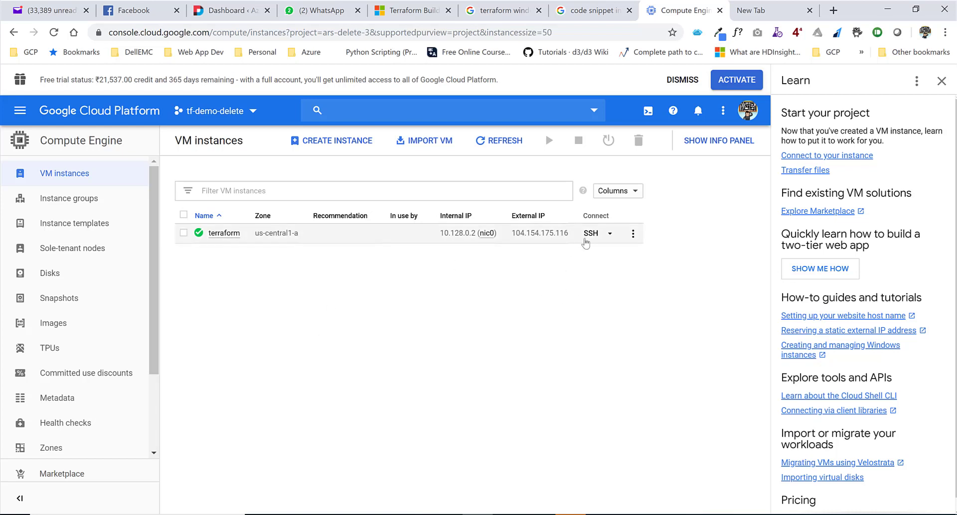
pyautogui.click(590, 233)
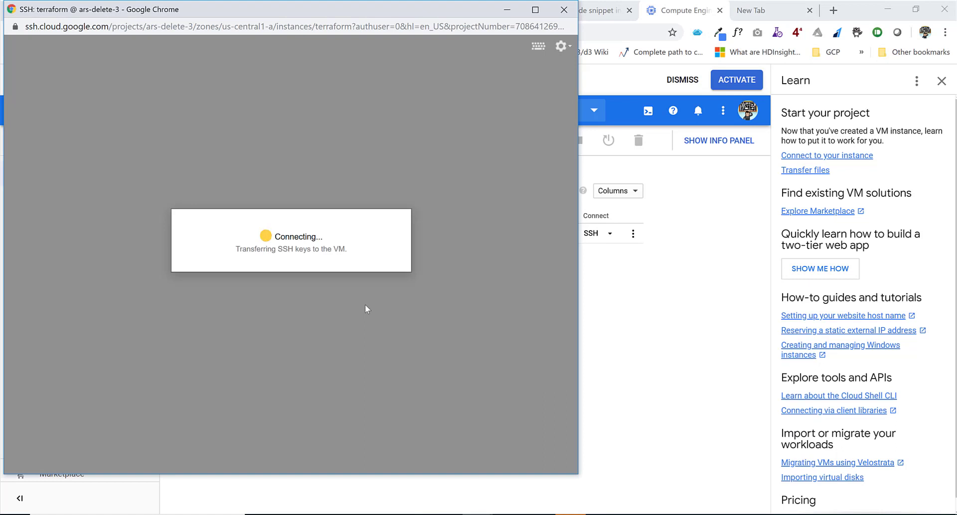
pyautogui.moveTo(369, 343)
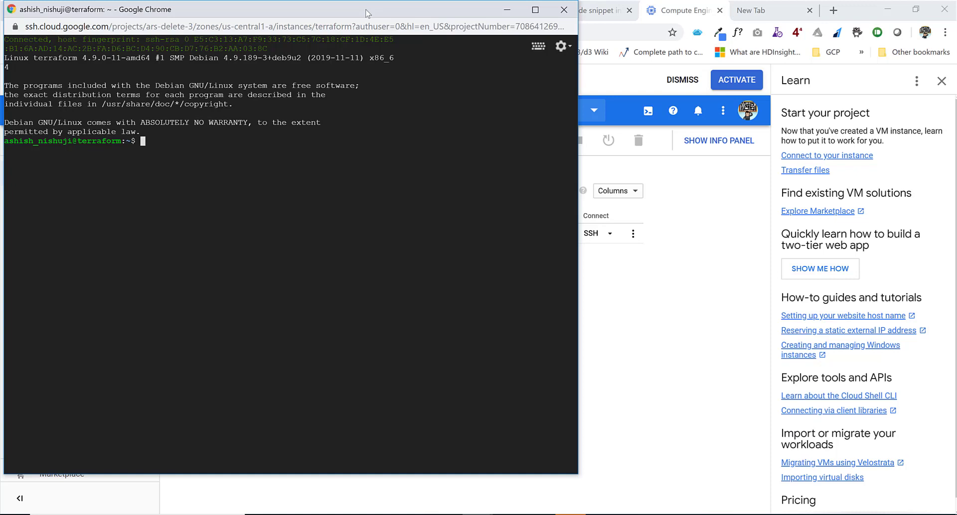
pyautogui.moveTo(245, 155)
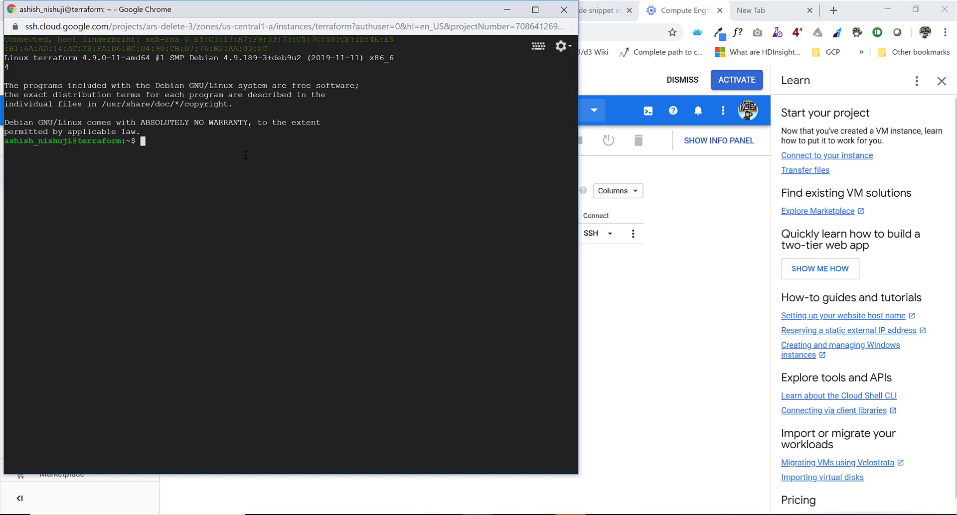
# Close the connected SSH session to the terraform VM with 'exit'.
pyautogui.write('exit')
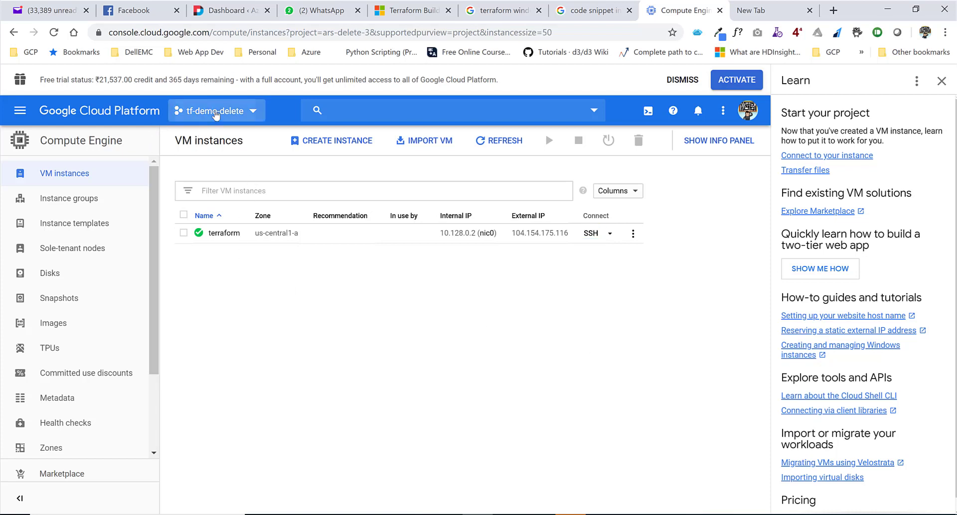
# Back in VS Code, run 'terraform destroy -var-file=variables.tfvars' to plan destroying all 3 resources.
pyautogui.click(215, 111)
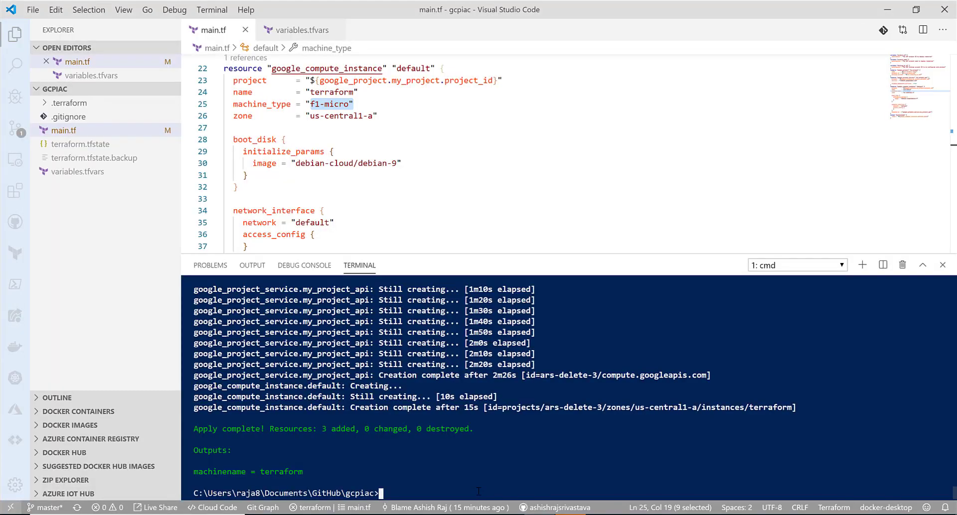
pyautogui.write('terraform apply -var-file=variables.tfvars')
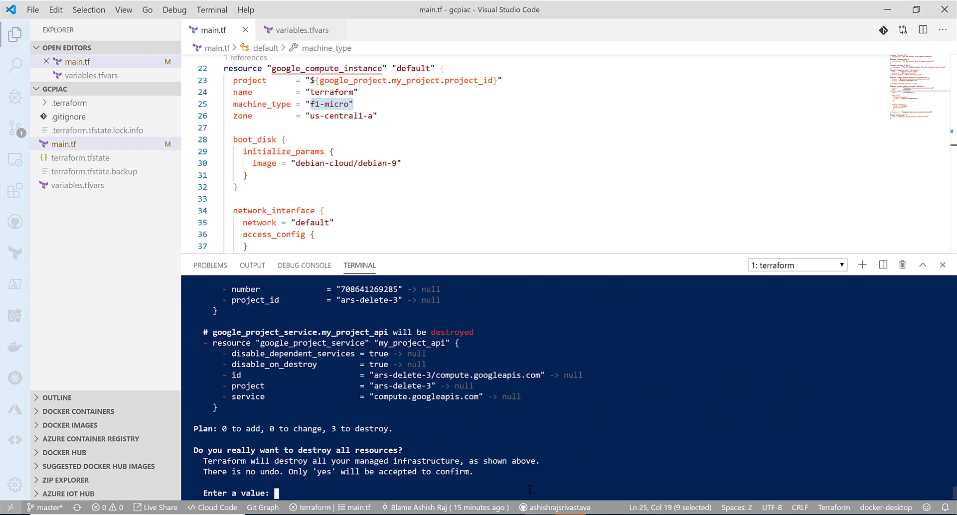
# Confirm the destroy of all managed resources by answering yes at the prompt.
pyautogui.write('yes')
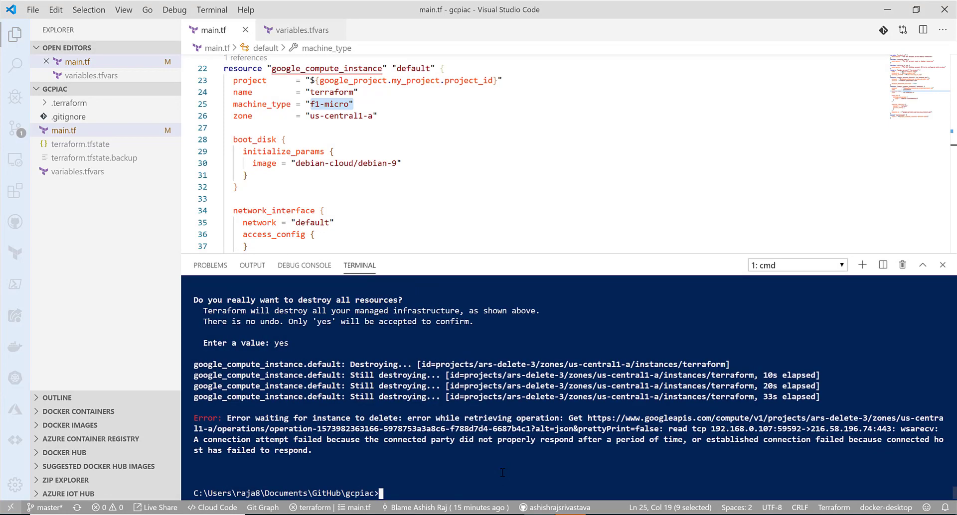
pyautogui.moveTo(564, 479)
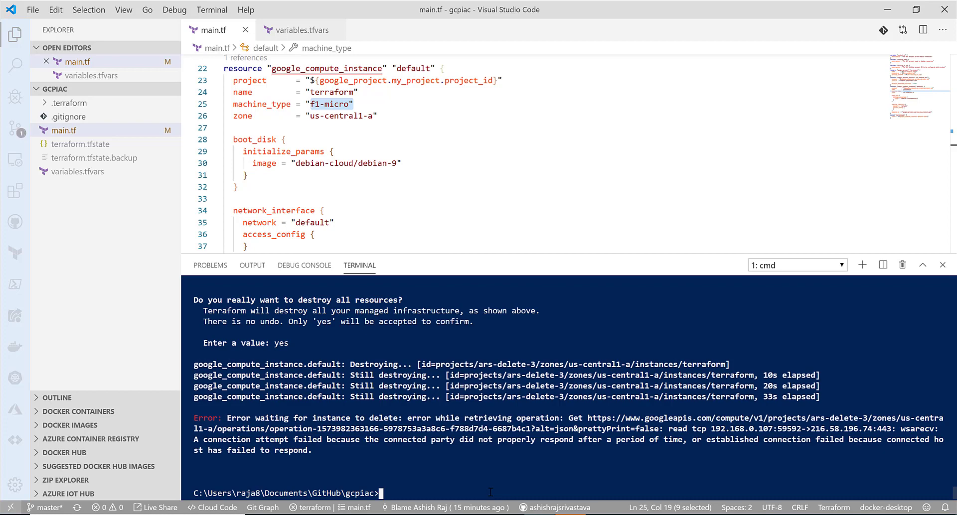
# Rerun terraform destroy with variables.tfvars and confirm with yes to remove the f1-micro instance.
pyautogui.write('terraform destroy -var-file=variables.tfvars')
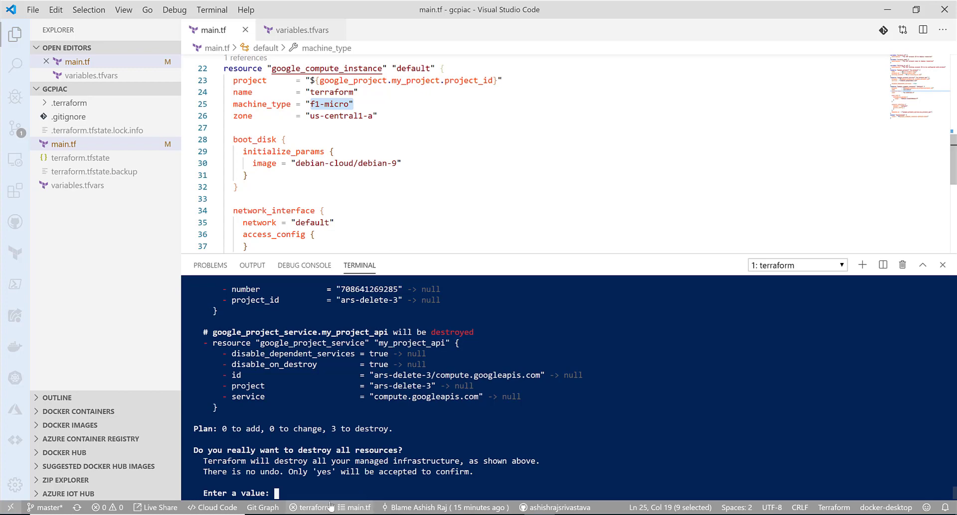
pyautogui.write('yes')
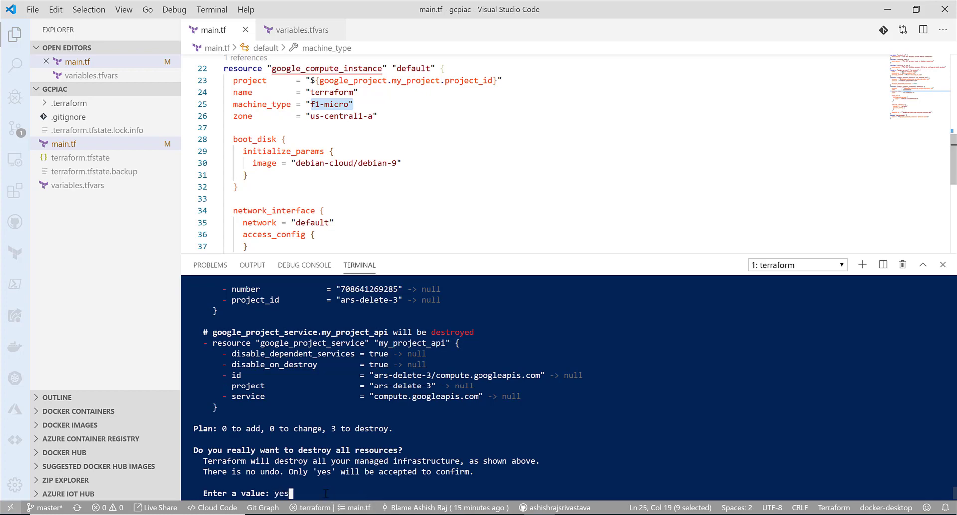
pyautogui.press('enter')
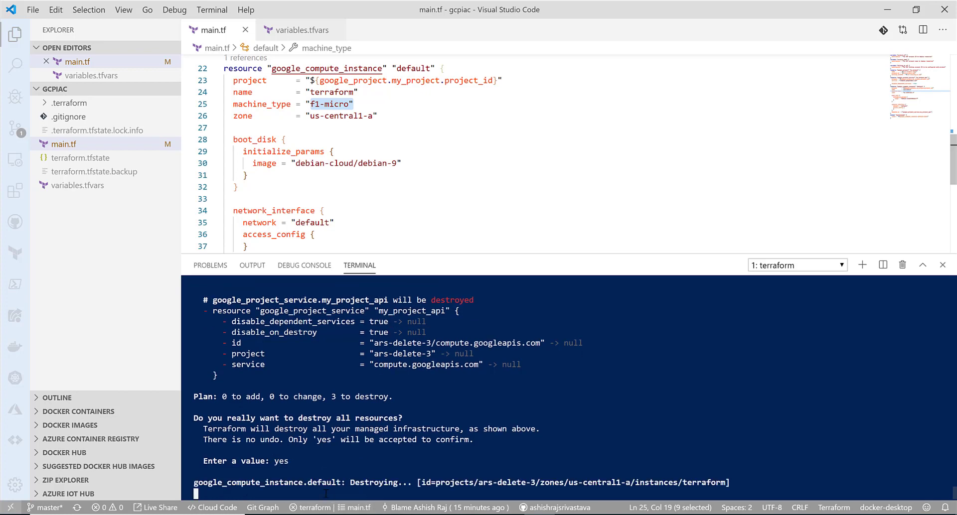